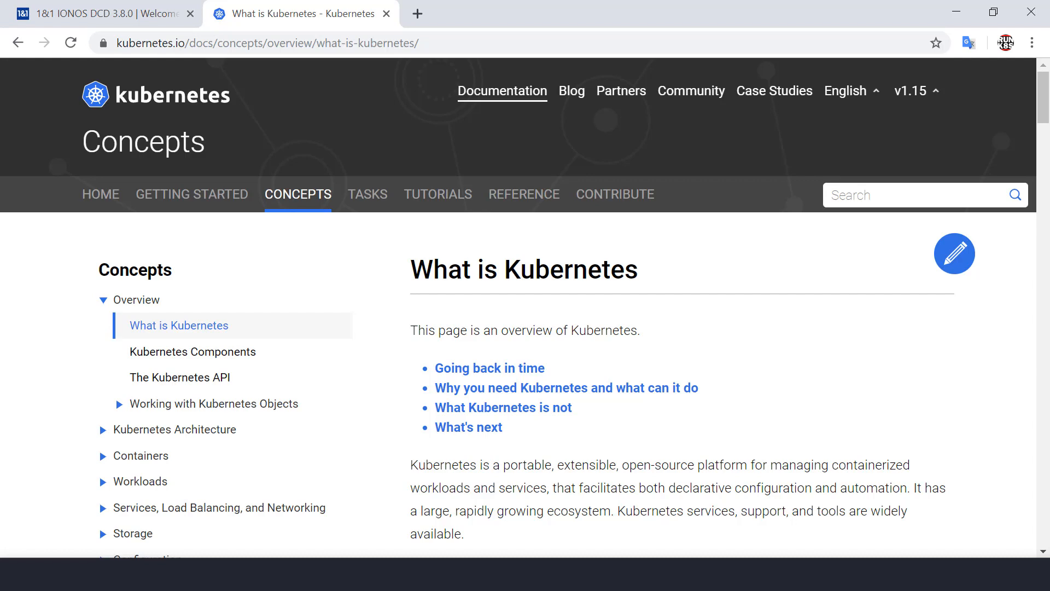
mouse_move(678, 278)
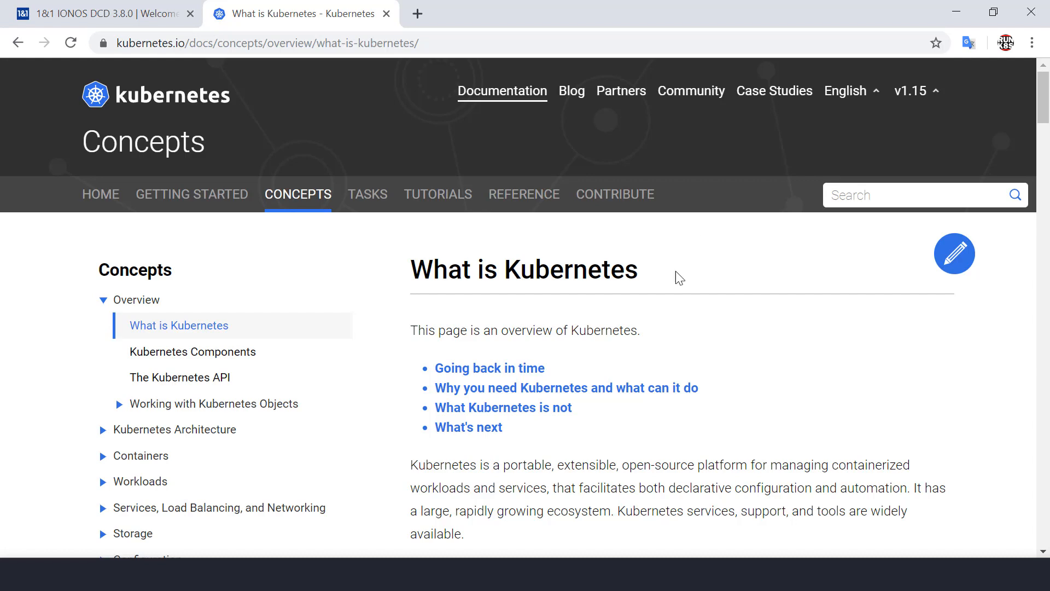
- Switch from the Kubernetes docs to the 1&1 IONOS DCD dashboard tab
left_click(101, 13)
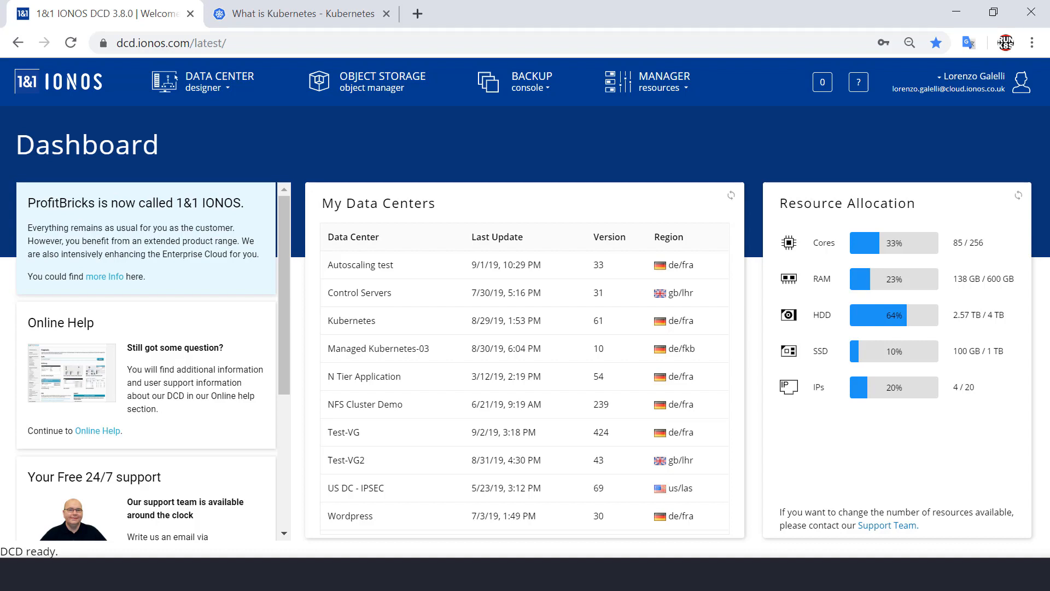
left_click(663, 80)
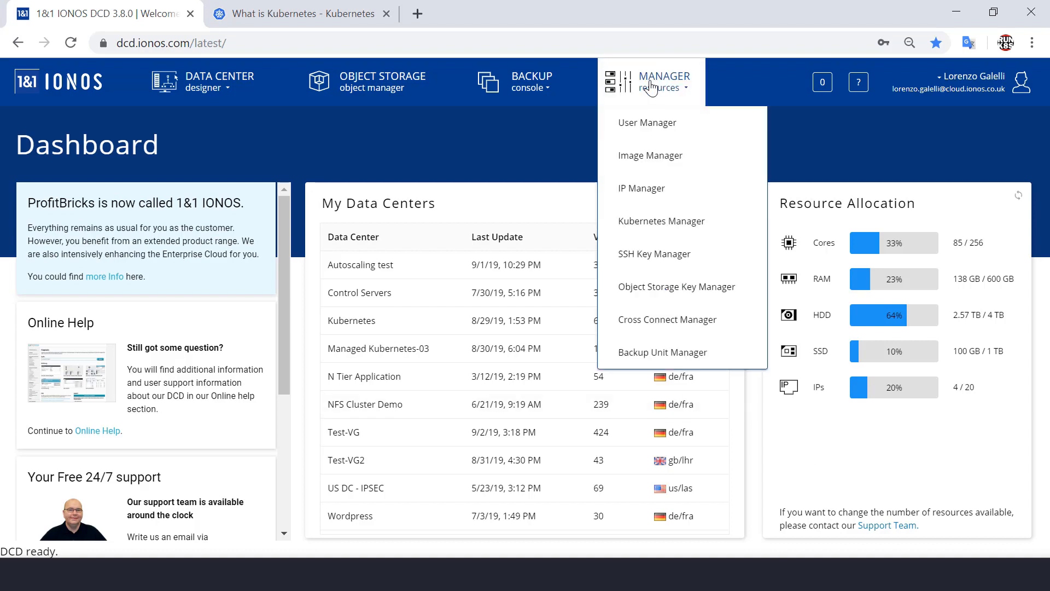
mouse_move(674, 137)
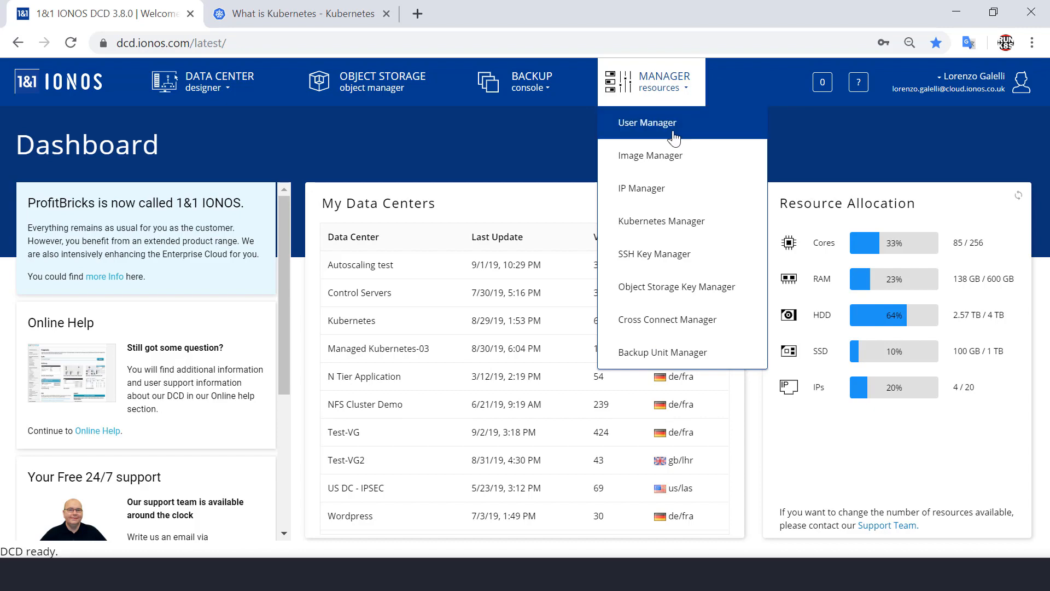
left_click(646, 122)
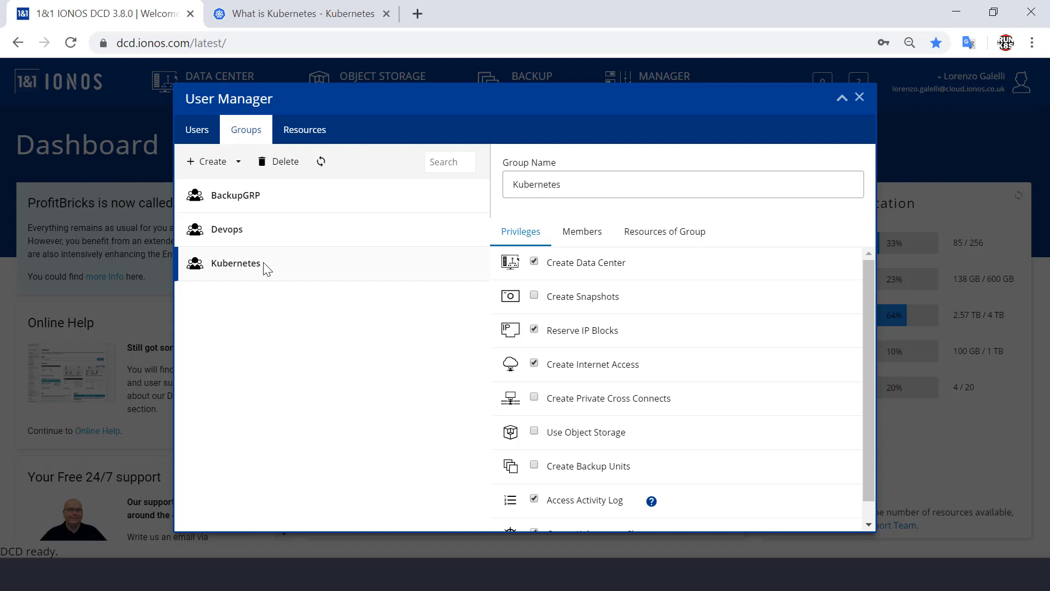
scroll("down", 3)
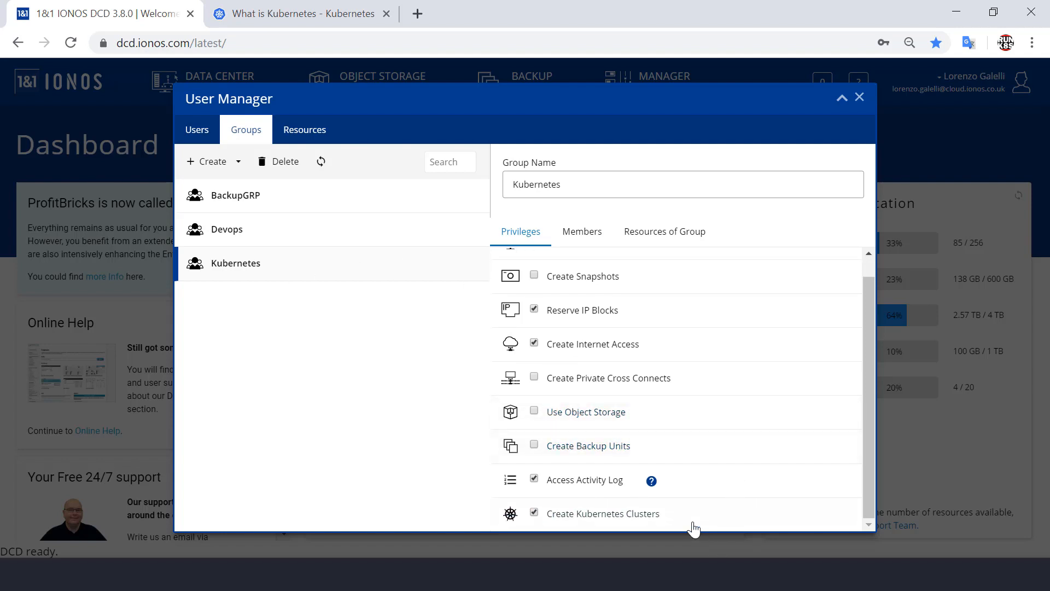
mouse_move(707, 332)
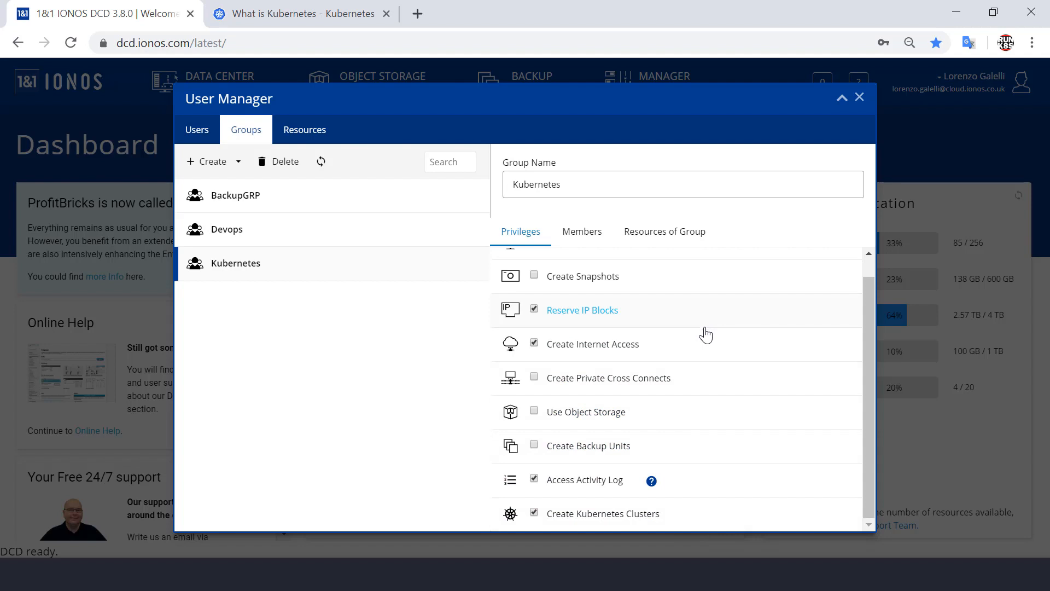
left_click(859, 98)
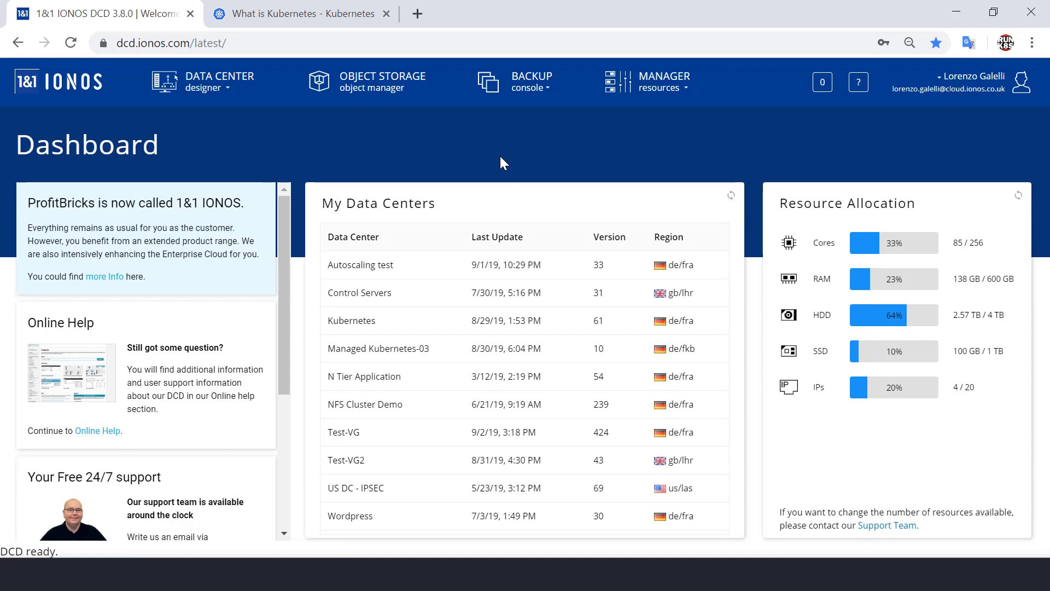
mouse_move(511, 163)
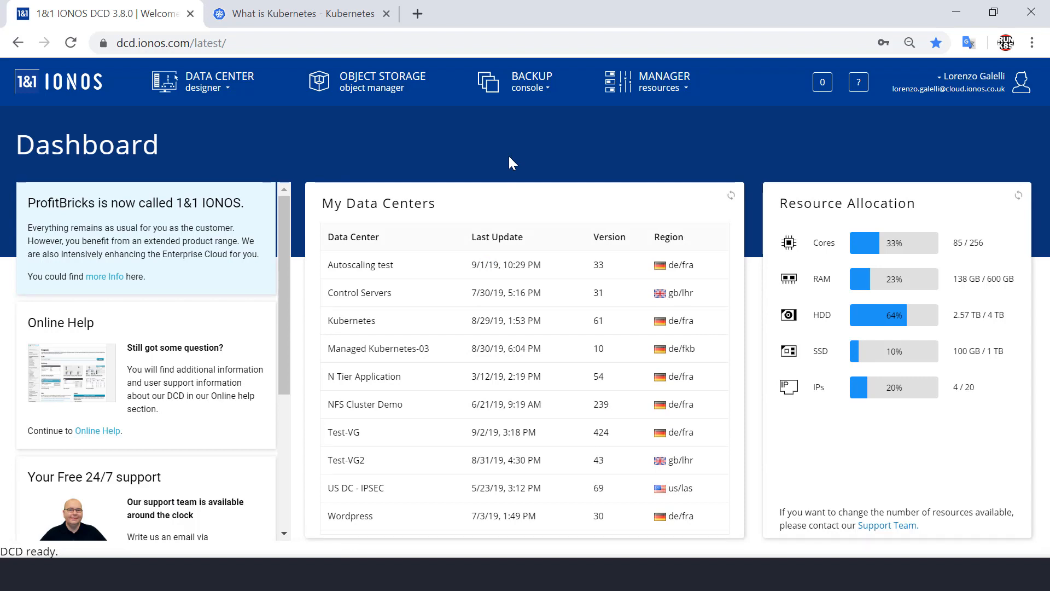
- Start a new cluster from Manager > Kubernetes Manager and focus its name field
left_click(662, 80)
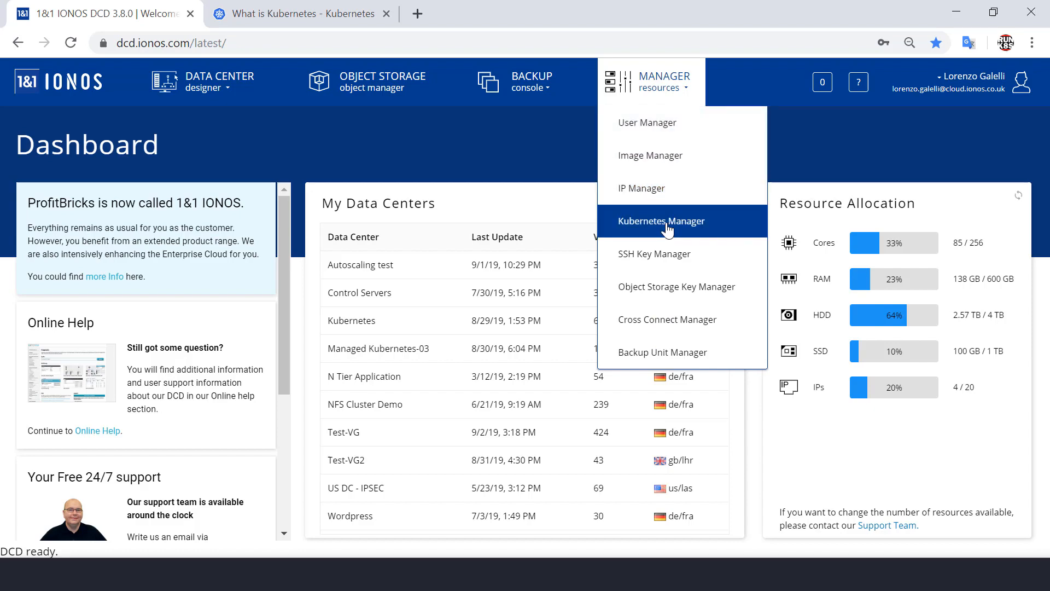
left_click(662, 221)
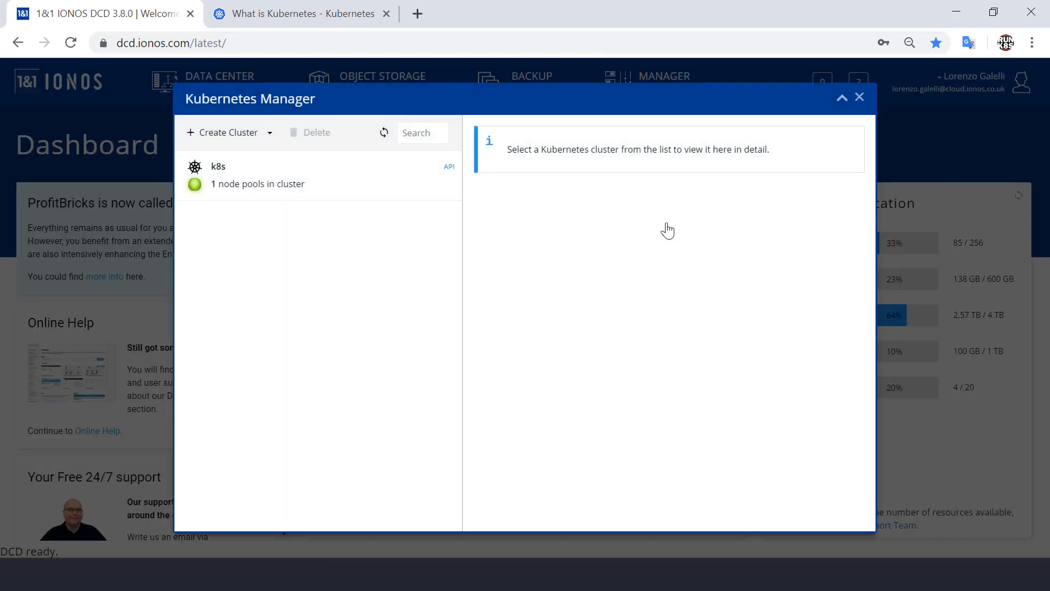
mouse_move(639, 236)
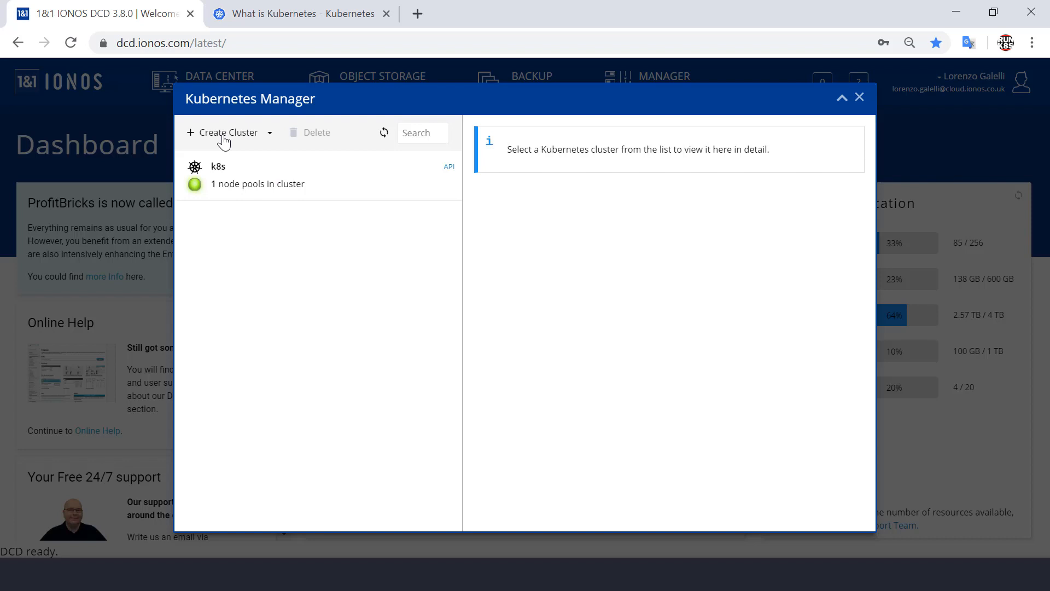
left_click(224, 132)
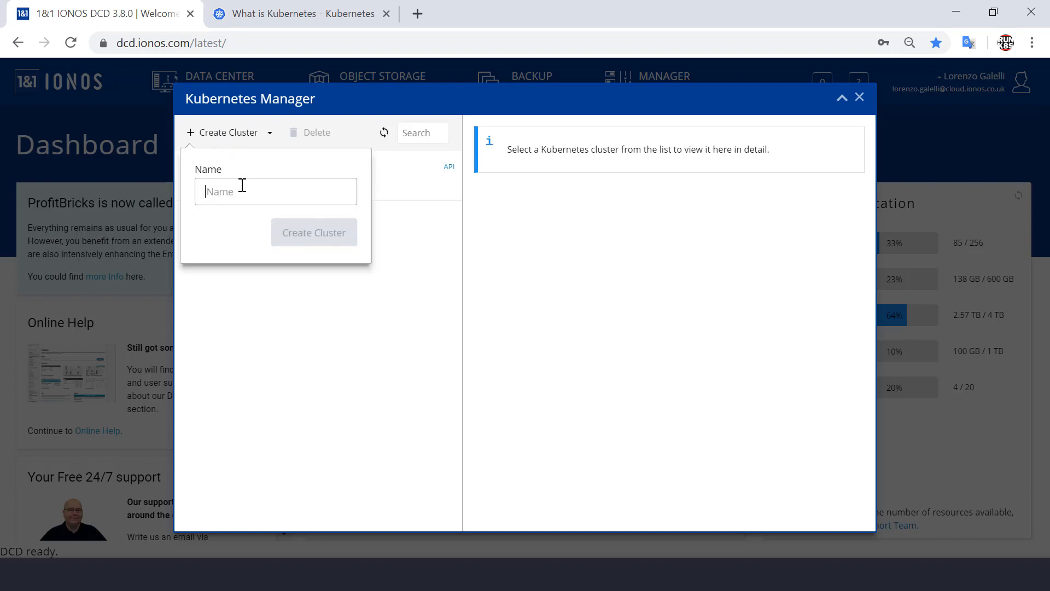
left_click(313, 233)
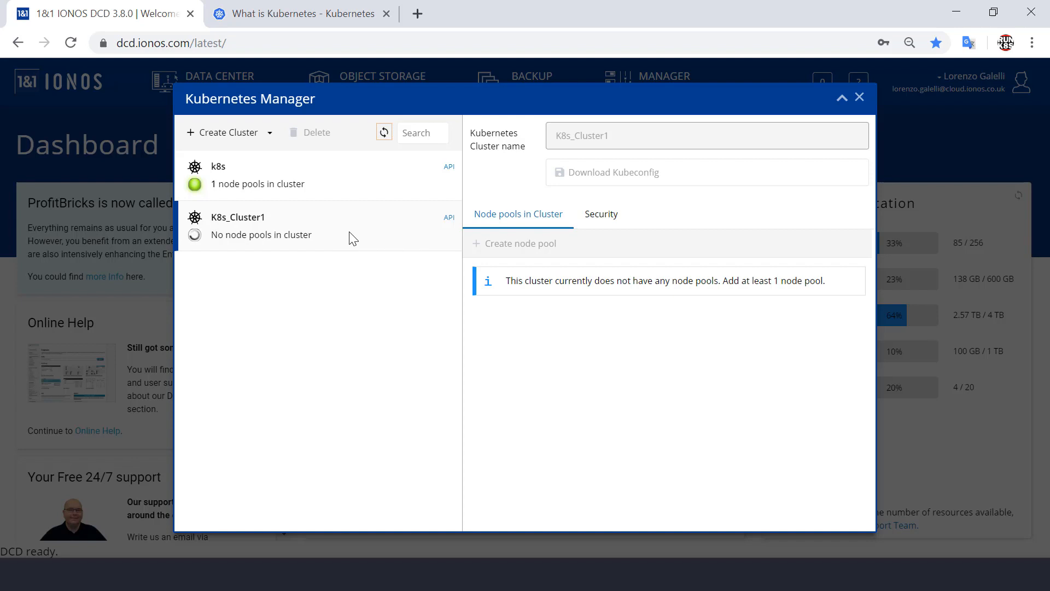
mouse_move(589, 359)
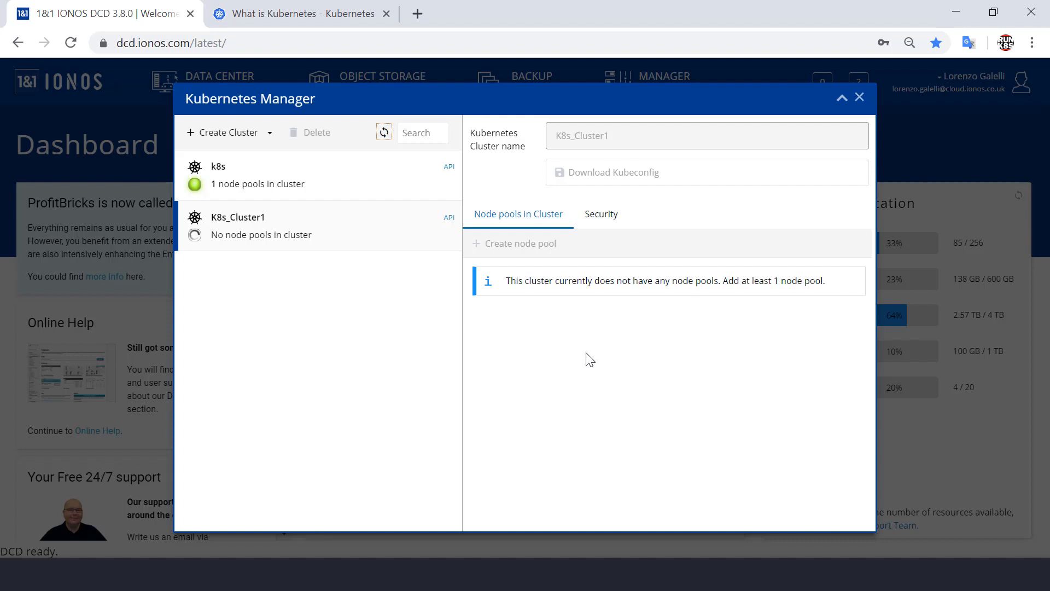
mouse_move(578, 328)
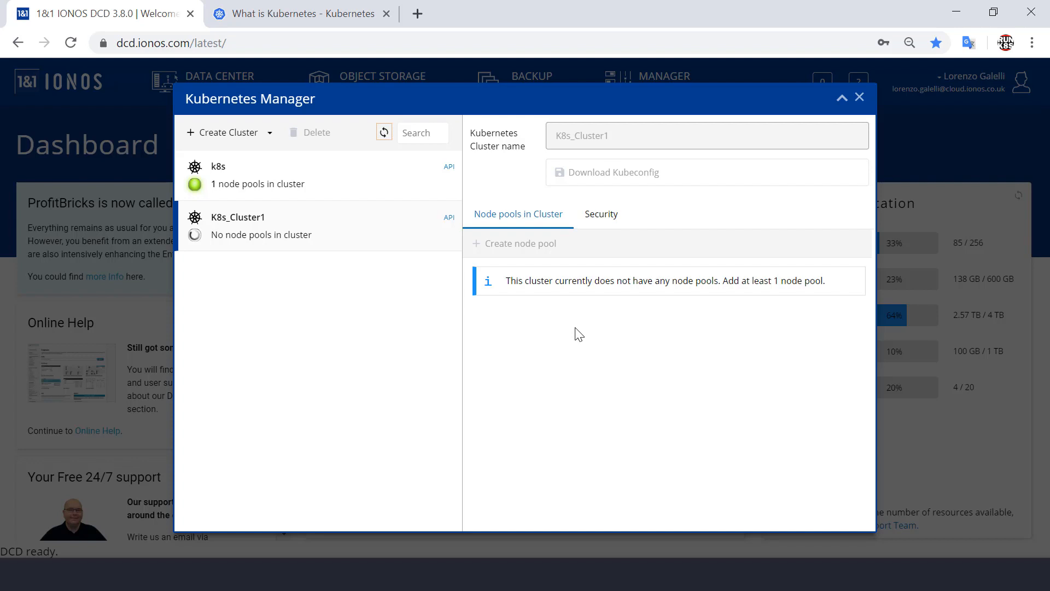
left_click(448, 217)
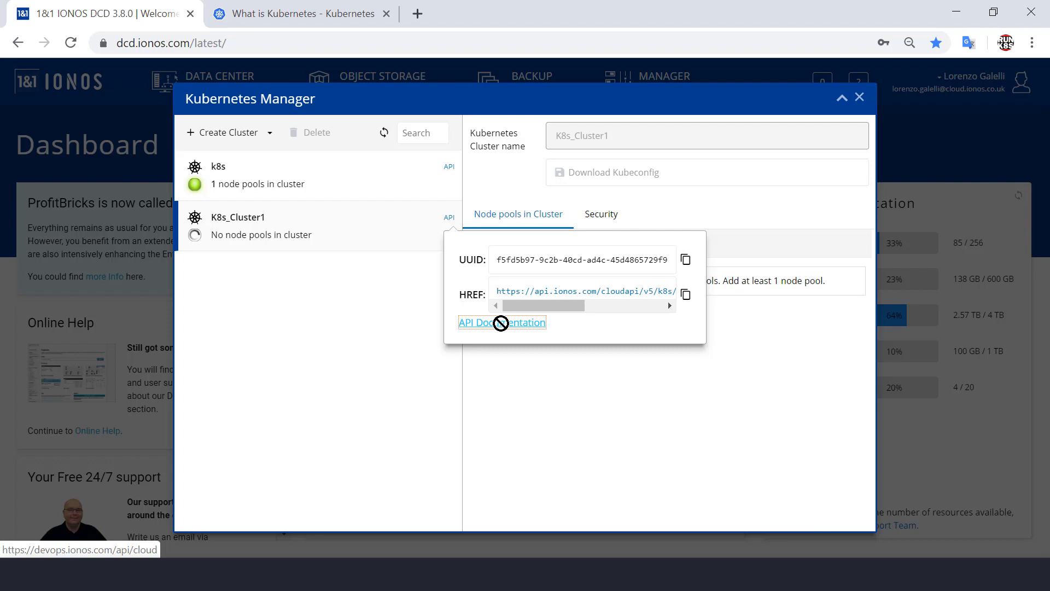
left_click(502, 323)
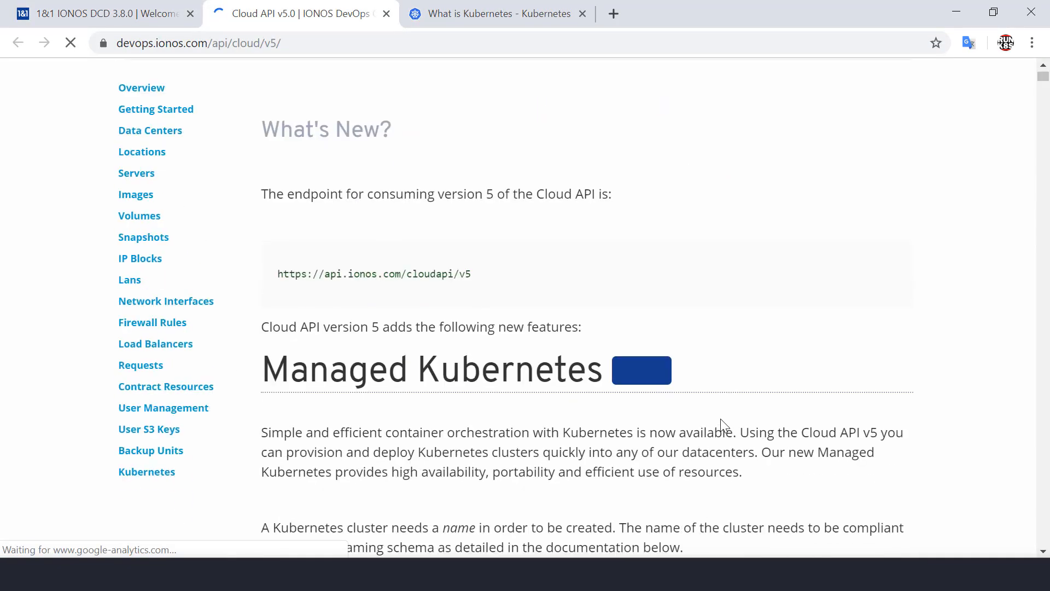
scroll("down", 3)
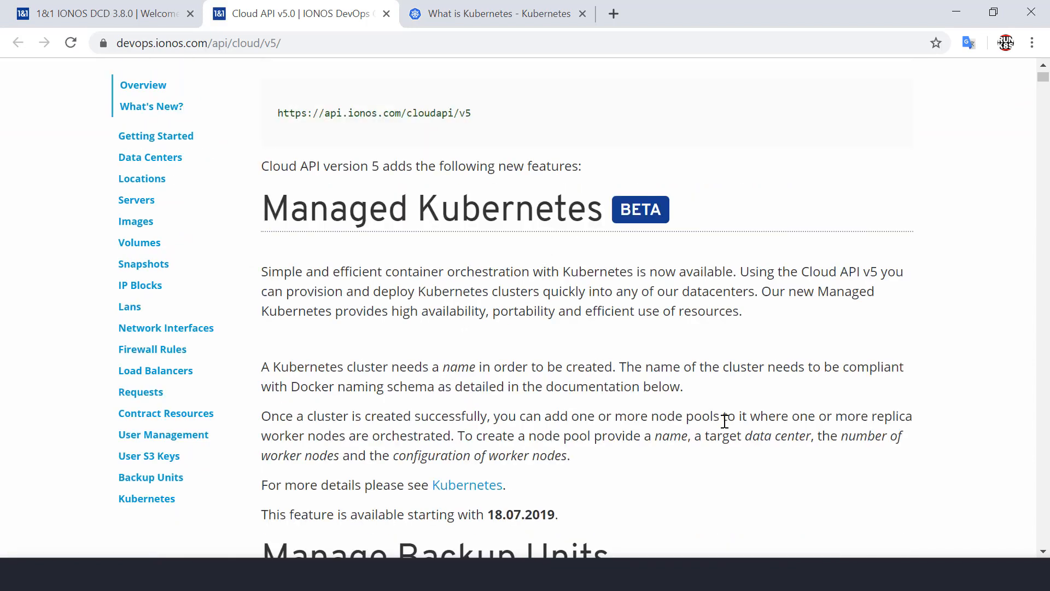
scroll("up", 3)
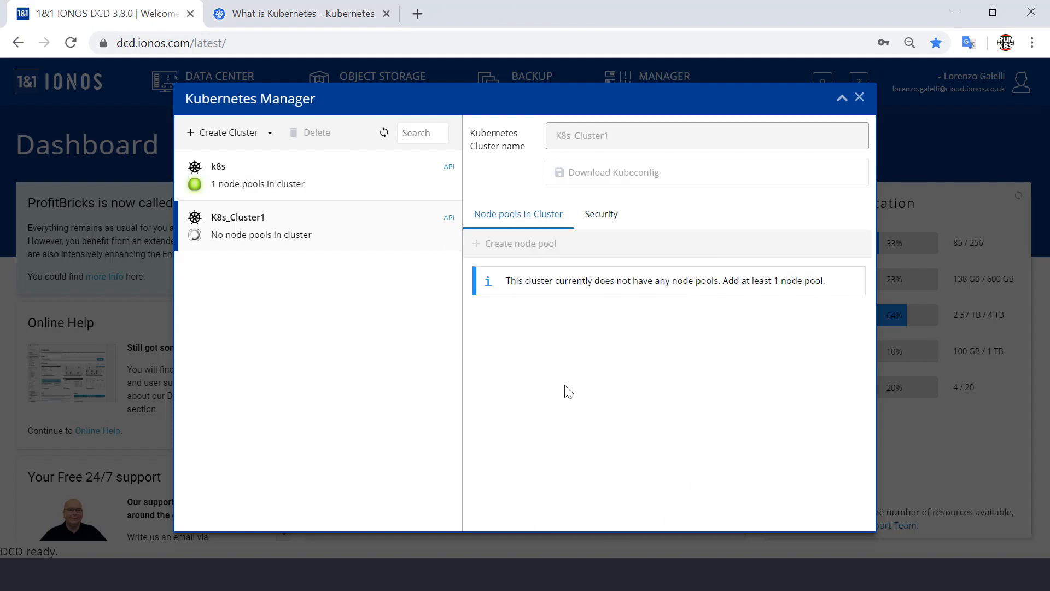
mouse_move(338, 319)
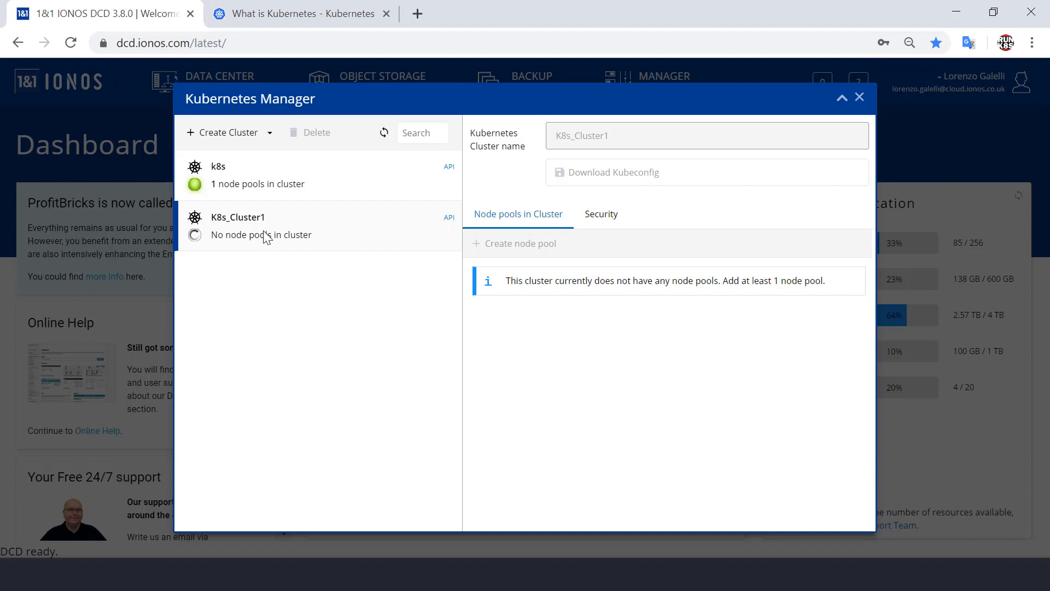
mouse_move(384, 131)
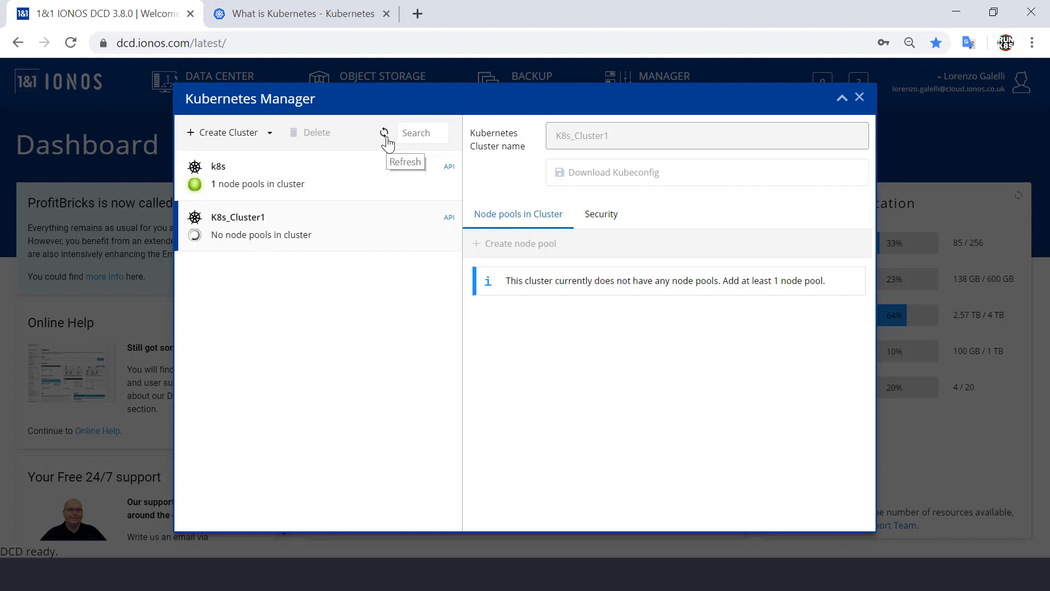
- Refresh the Kubernetes Manager list twice until K8s_Cluster1 becomes active
left_click(384, 131)
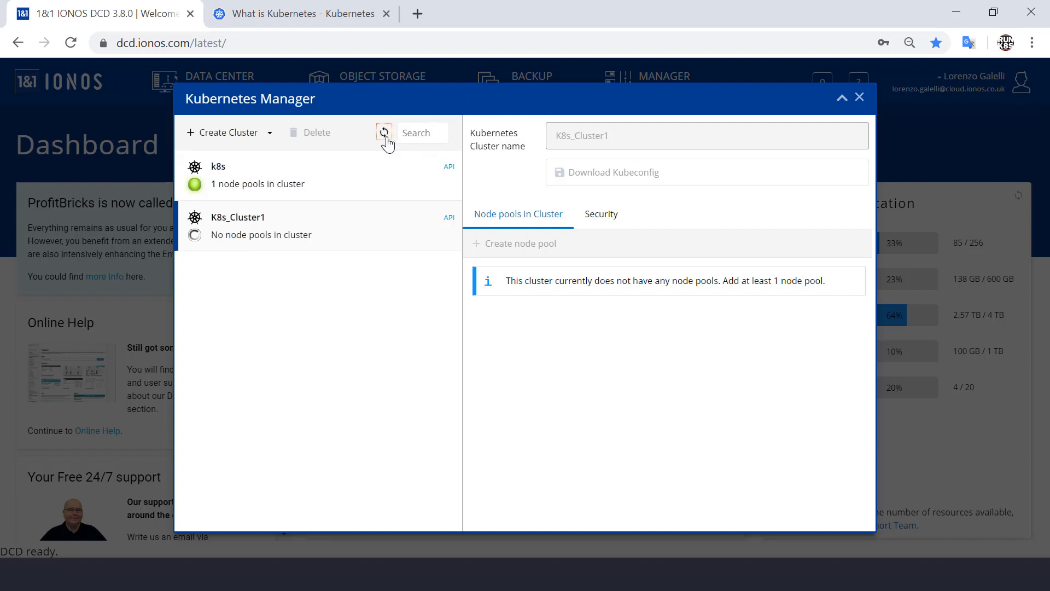
left_click(385, 132)
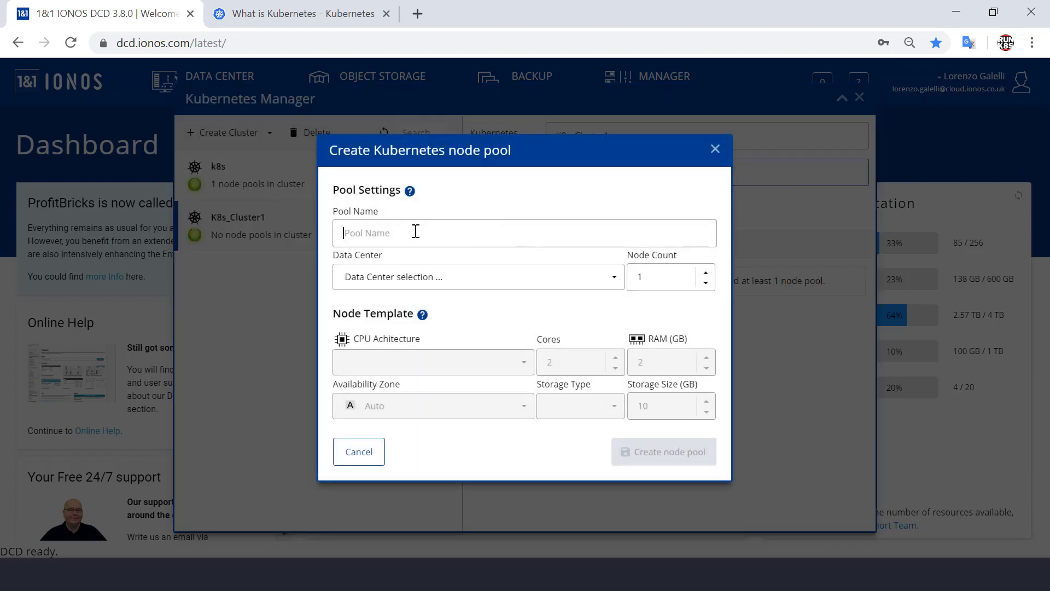
- Name the node pool App1_dev and open the Data Center dropdown
type("App1_dev")
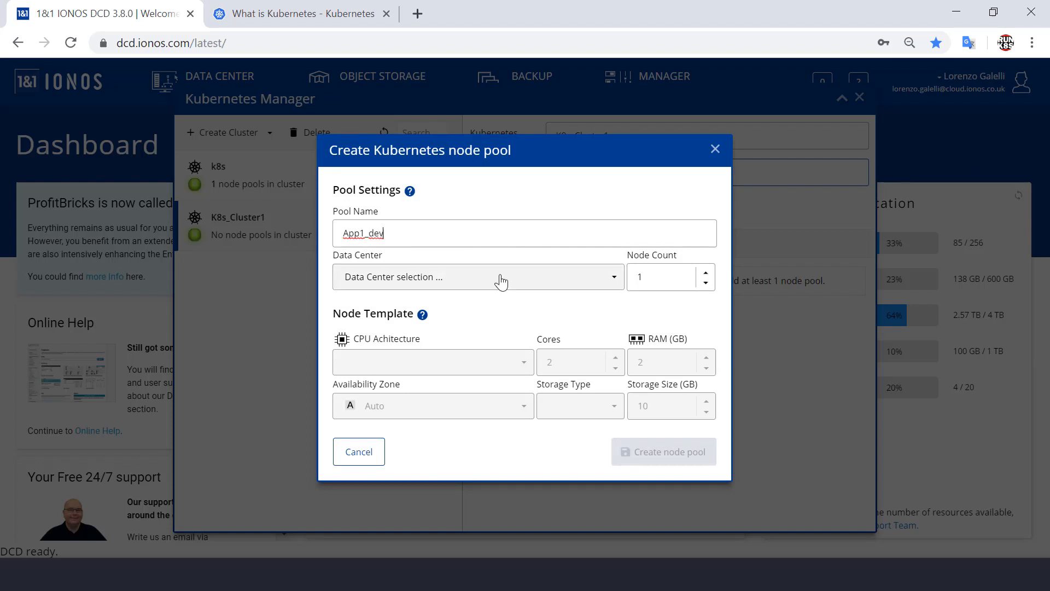
left_click(476, 277)
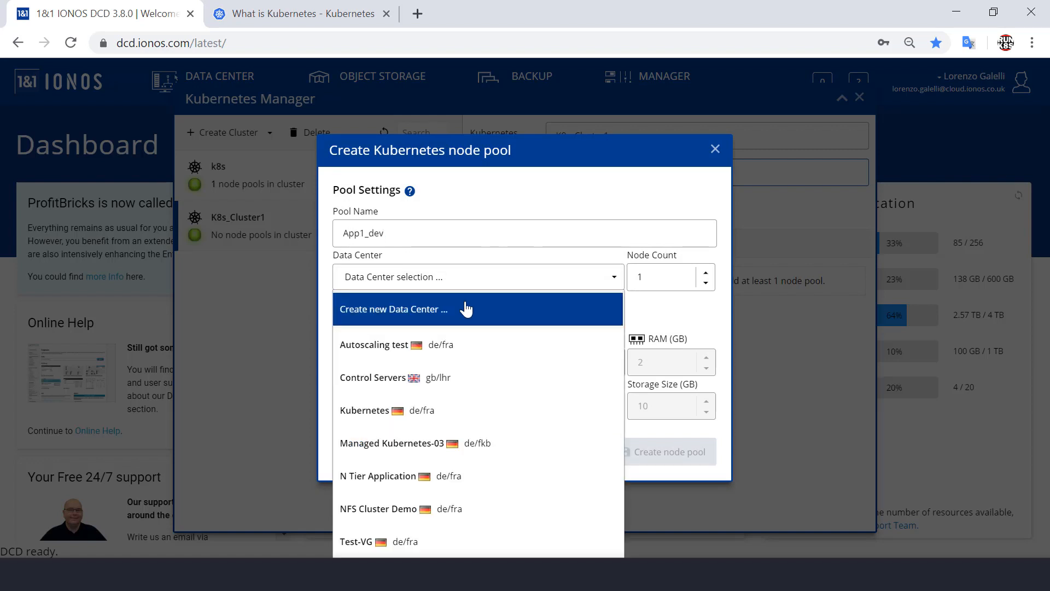
mouse_move(433, 355)
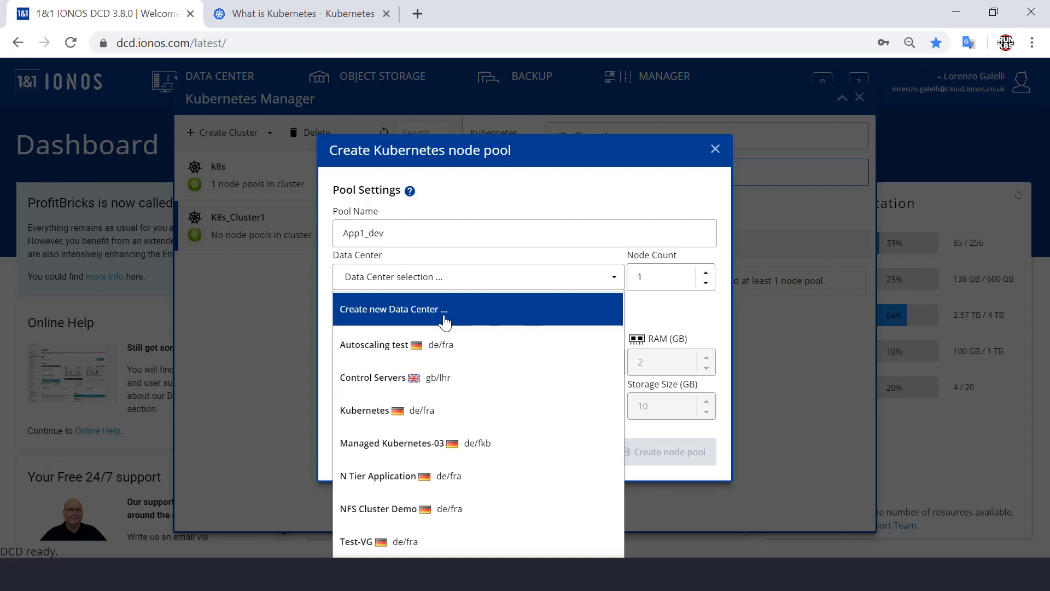
- Create data centre Uk_k8s1 in United Kingdom / London for the node pool
left_click(393, 308)
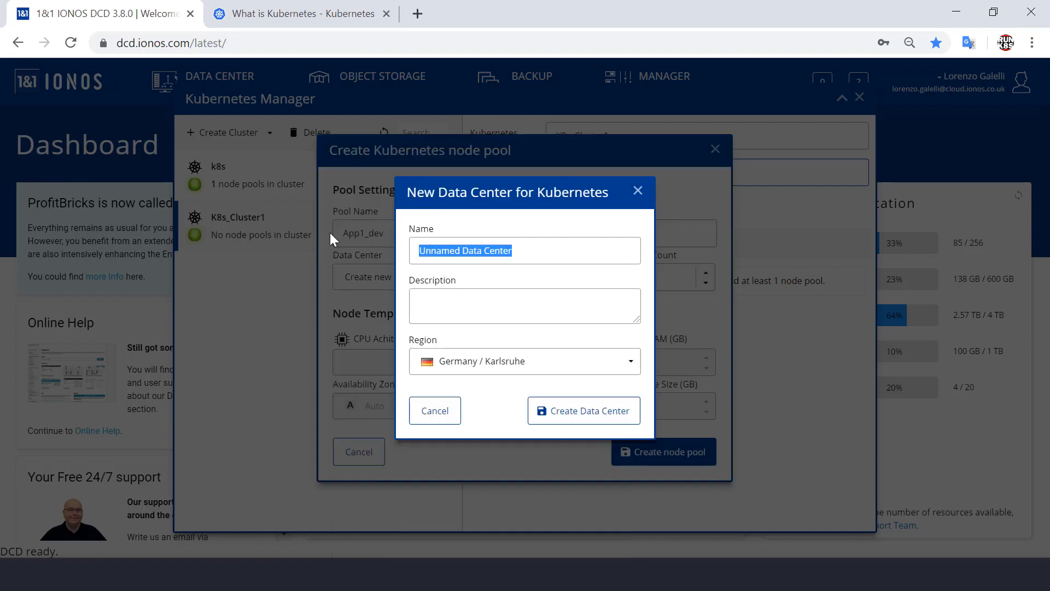
type("Uk_")
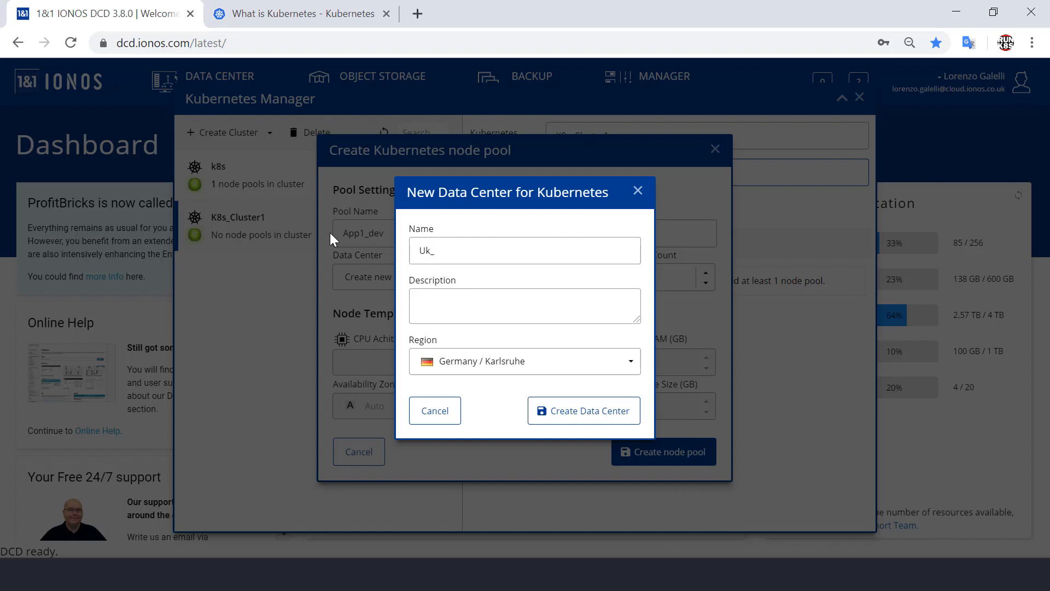
left_click(584, 409)
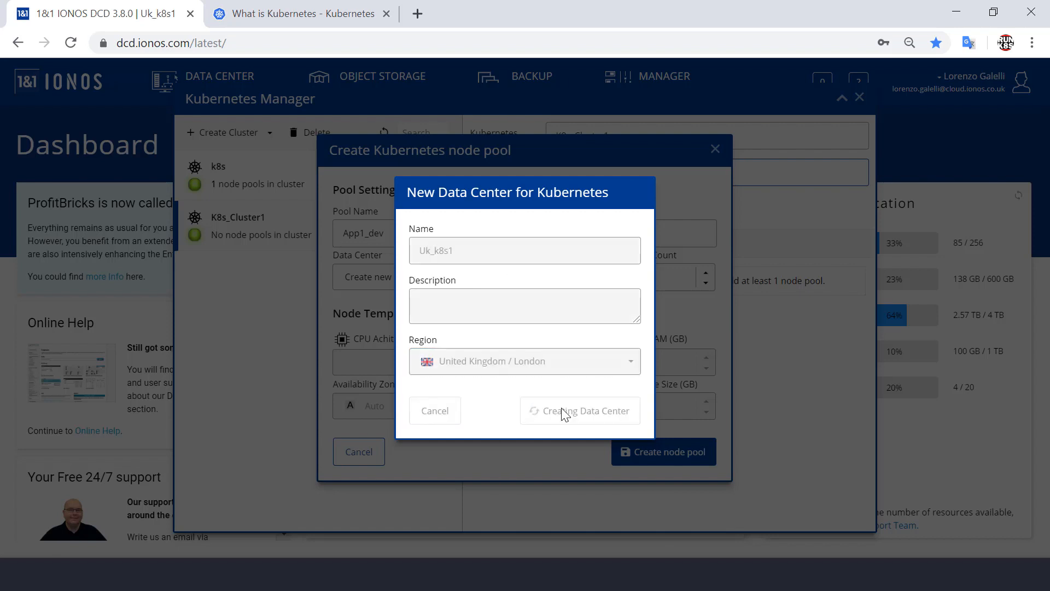
left_click(579, 409)
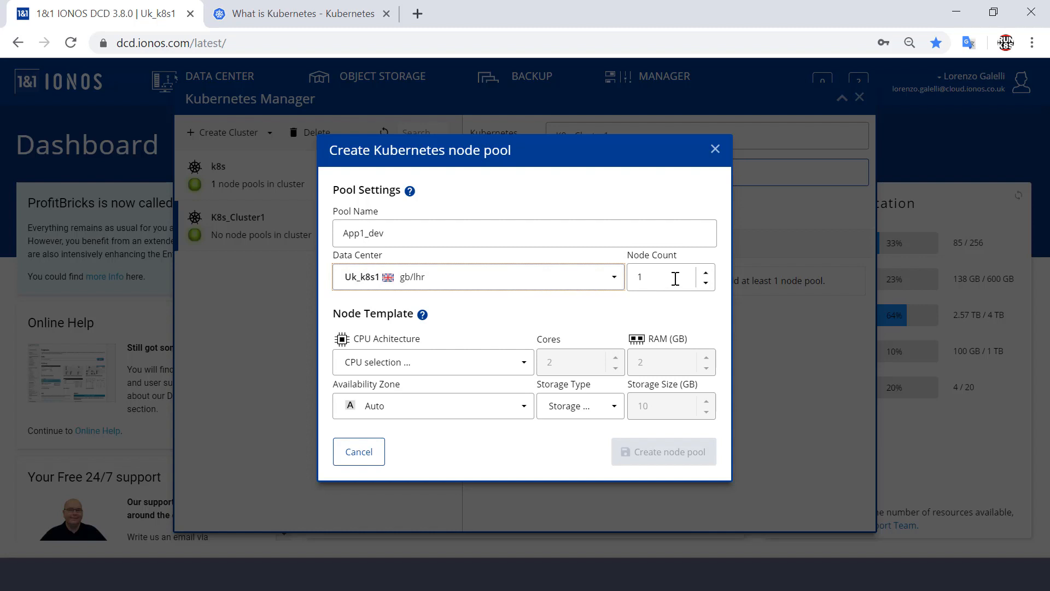
- Configure 3 nodes with Intel Skylake CPUs, 4 cores and 6 GB RAM
left_click(705, 272)
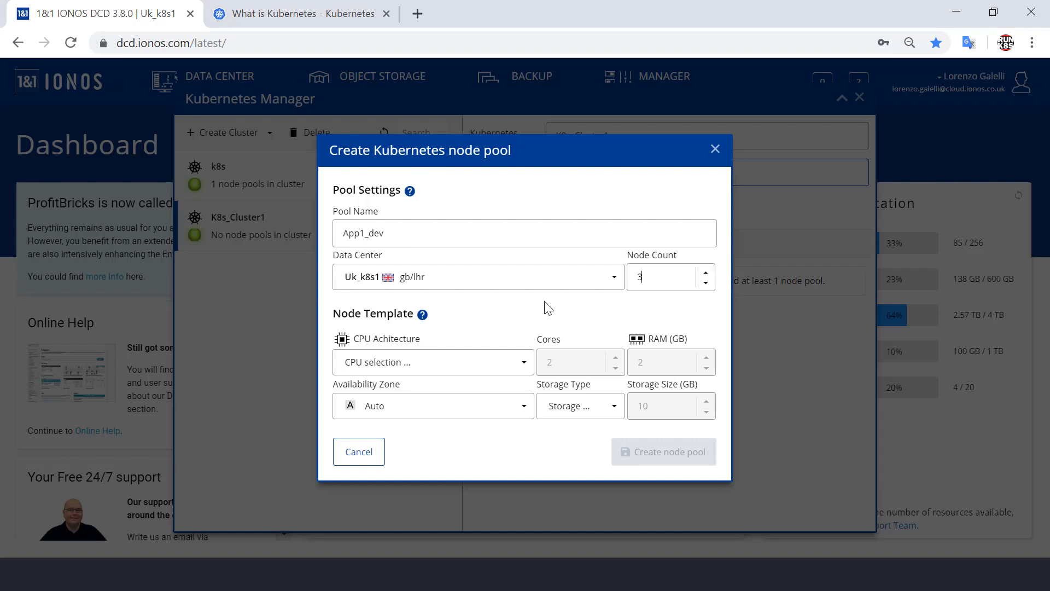
left_click(432, 362)
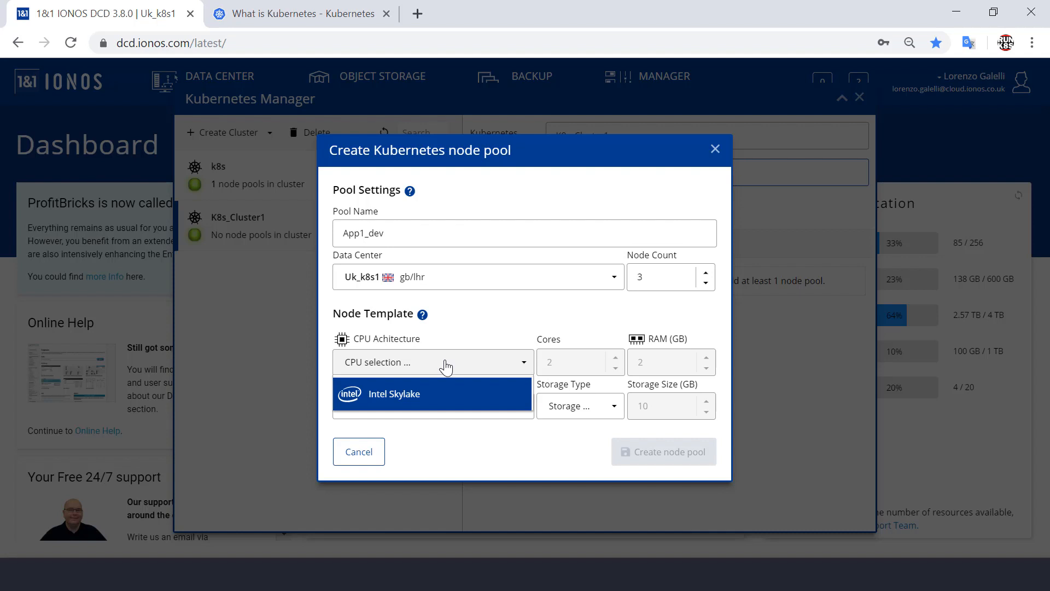
mouse_move(462, 364)
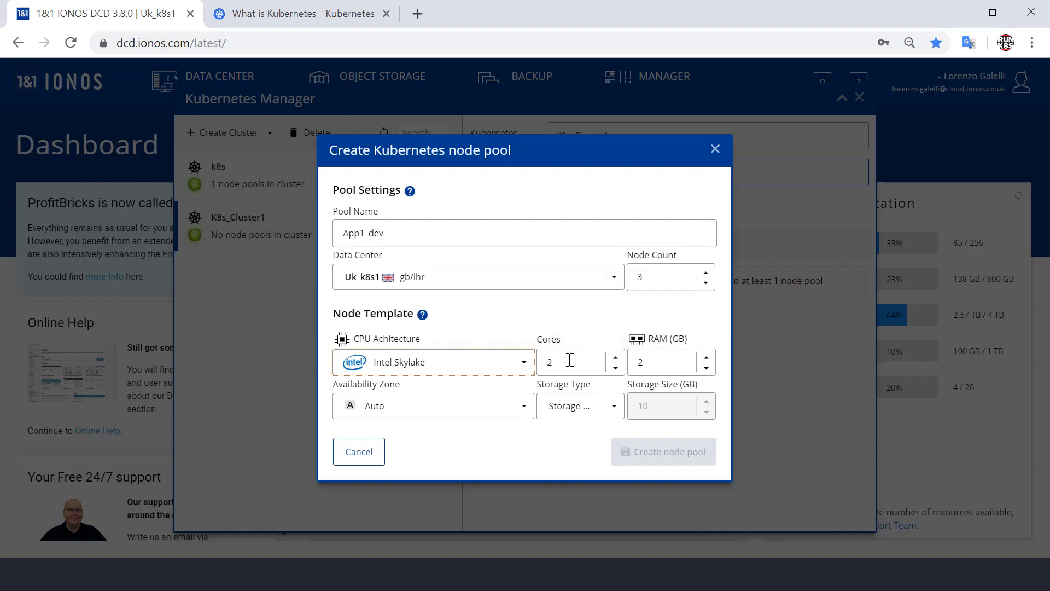
left_click(614, 357)
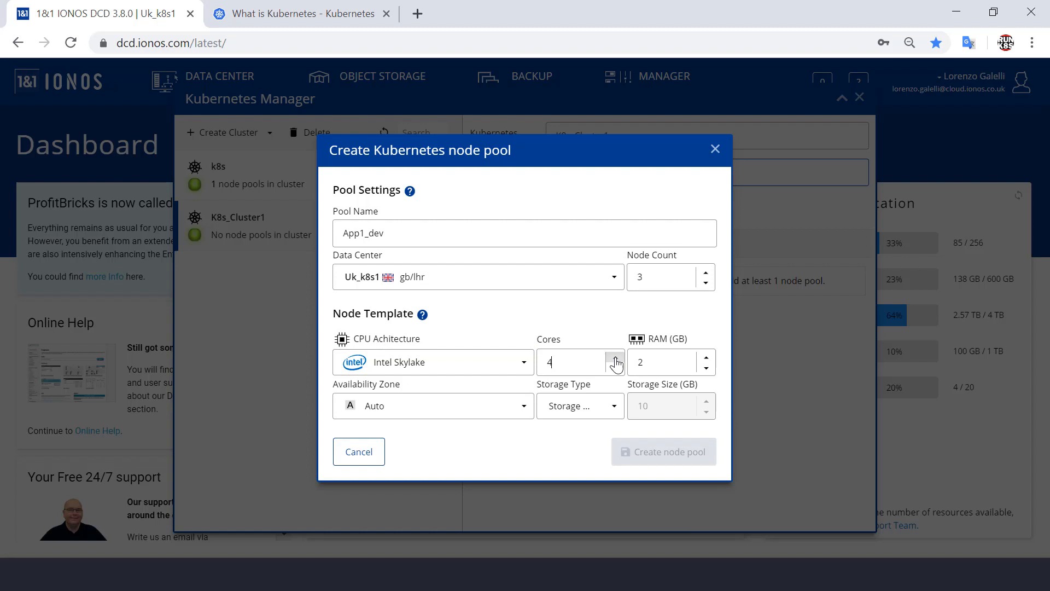
mouse_move(489, 373)
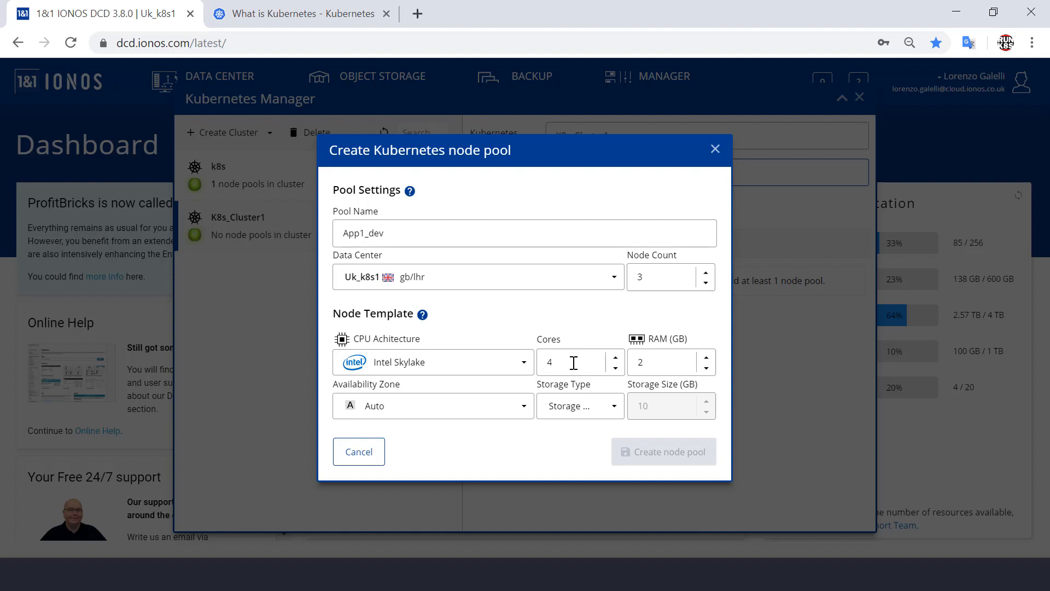
left_click(705, 366)
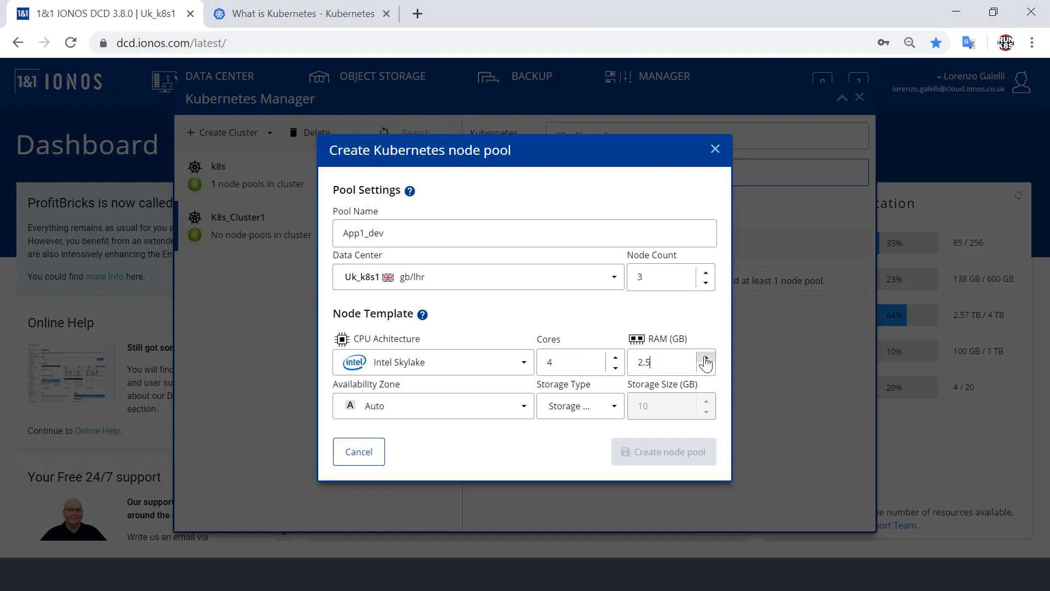
left_click(705, 358)
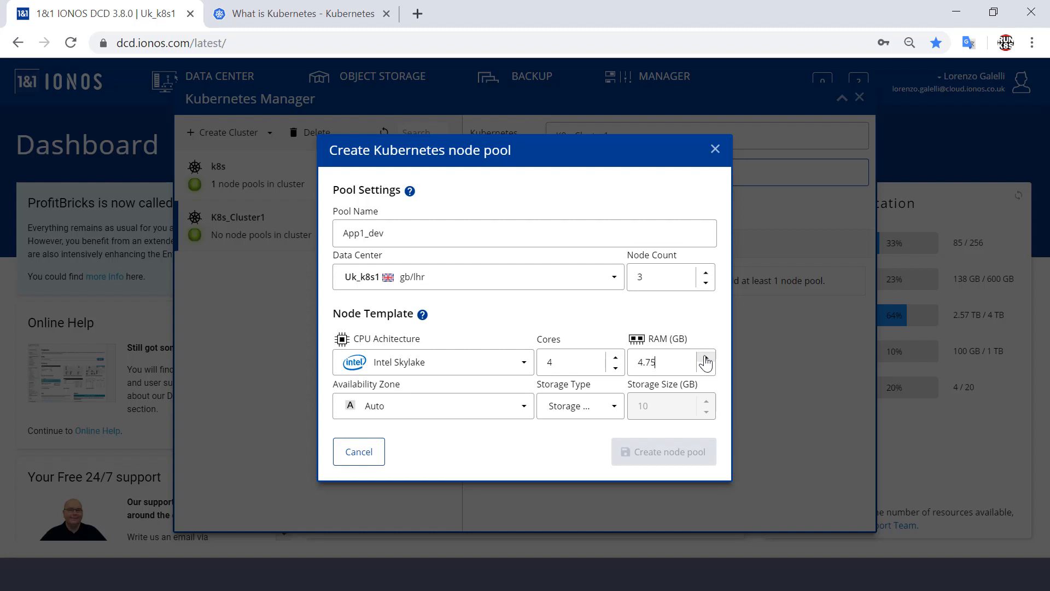
left_click(705, 357)
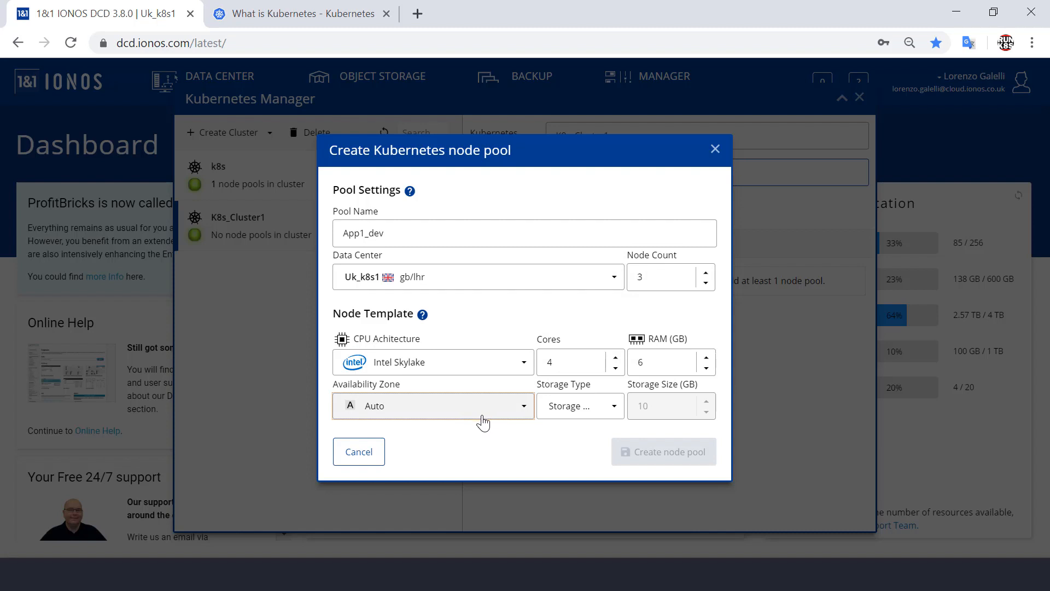
- Set node storage to SSD with a size of 50 GB
left_click(579, 406)
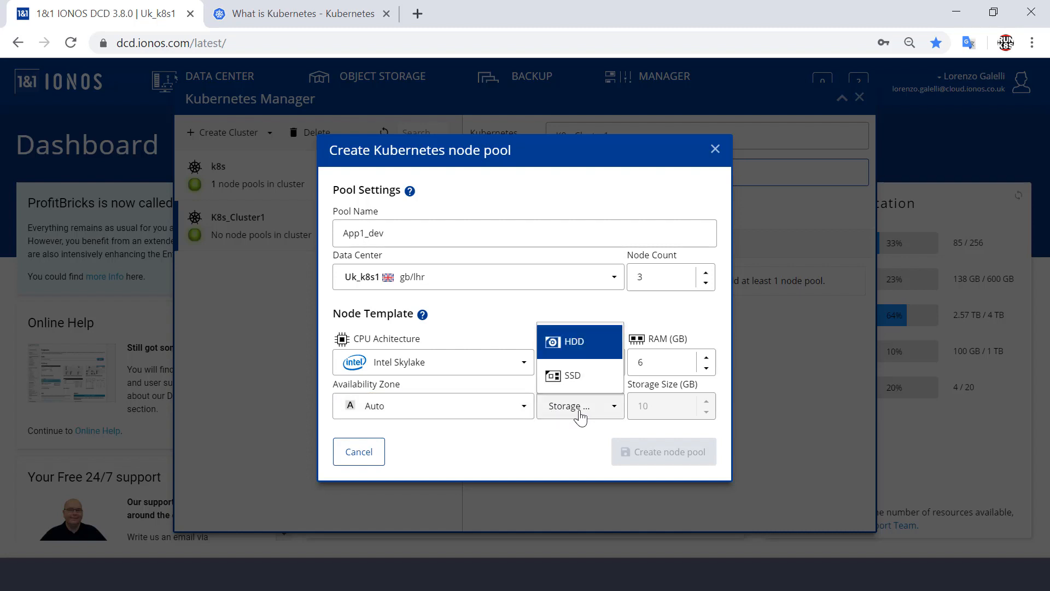
left_click(572, 375)
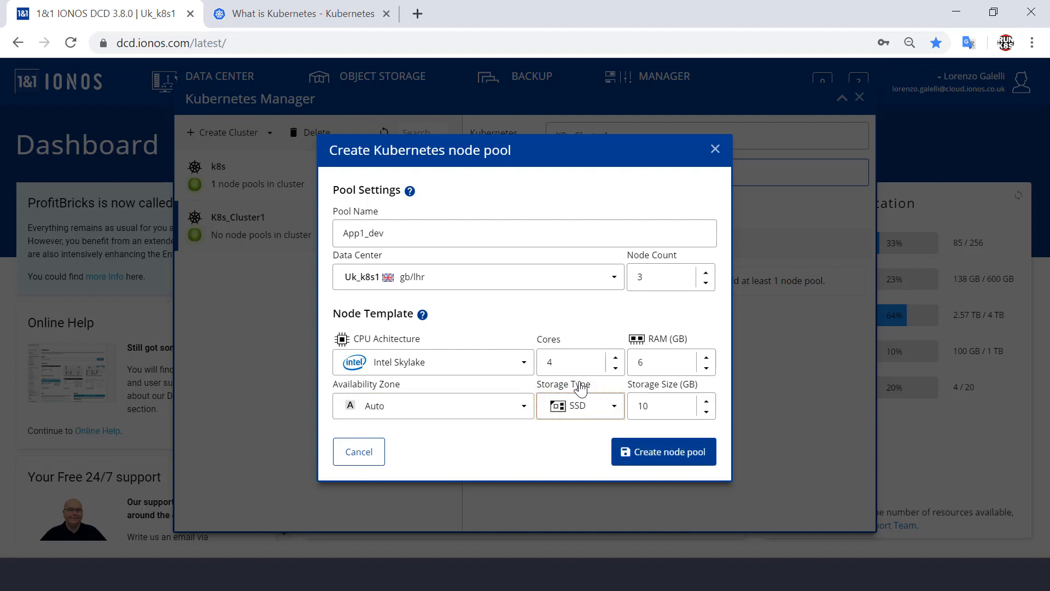
left_click(659, 406)
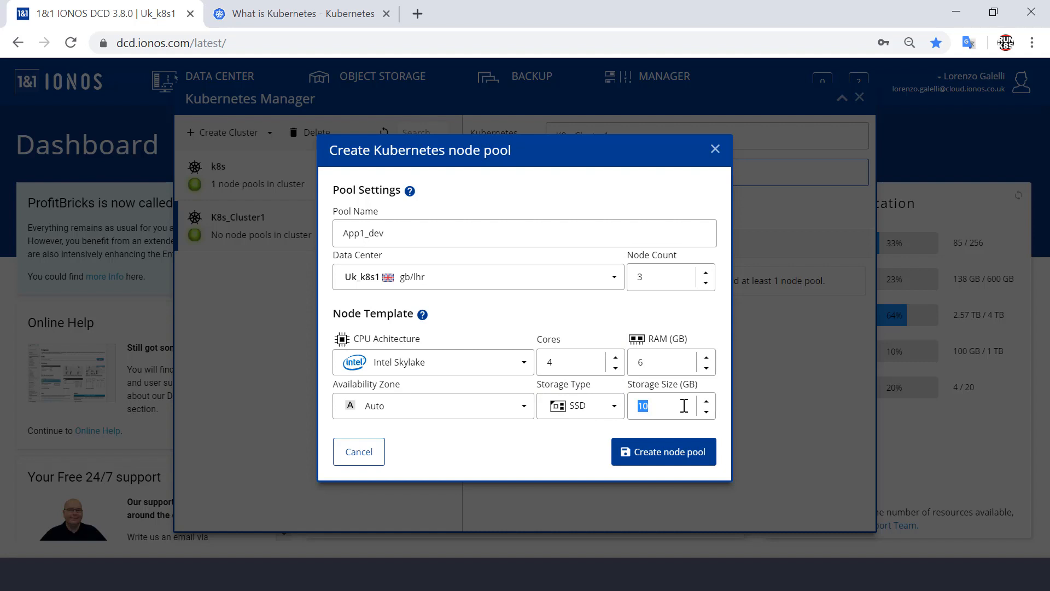
type("5")
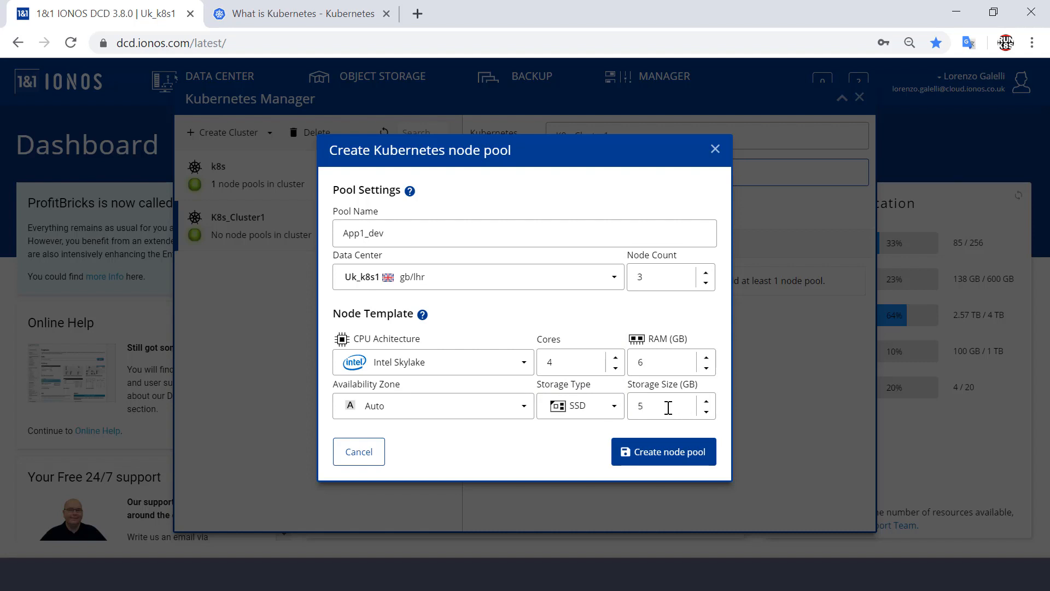
type("0")
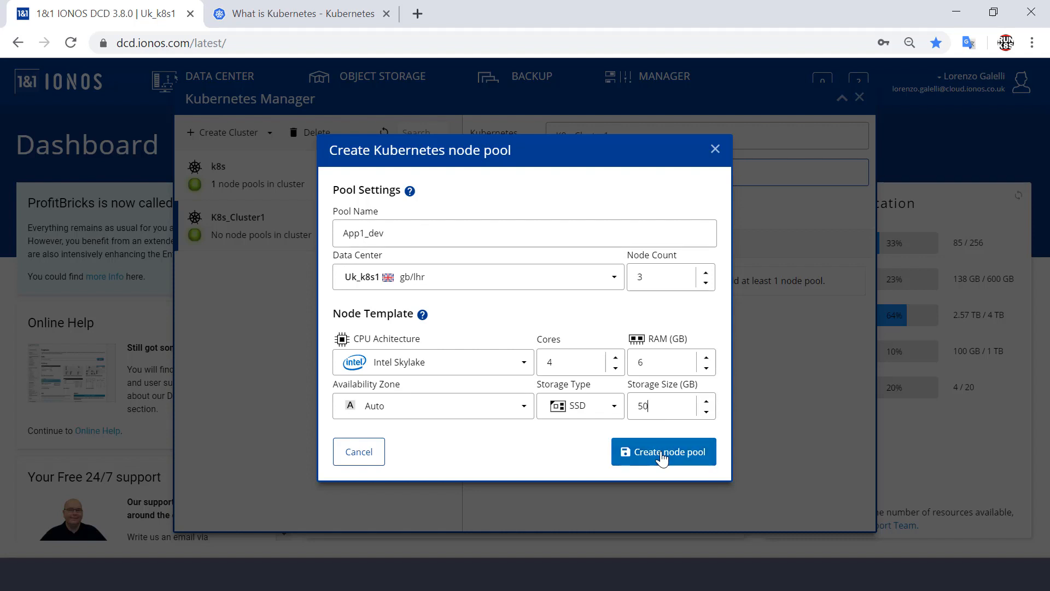
- Submit the App1_dev node pool and confirm creating its three servers
left_click(663, 451)
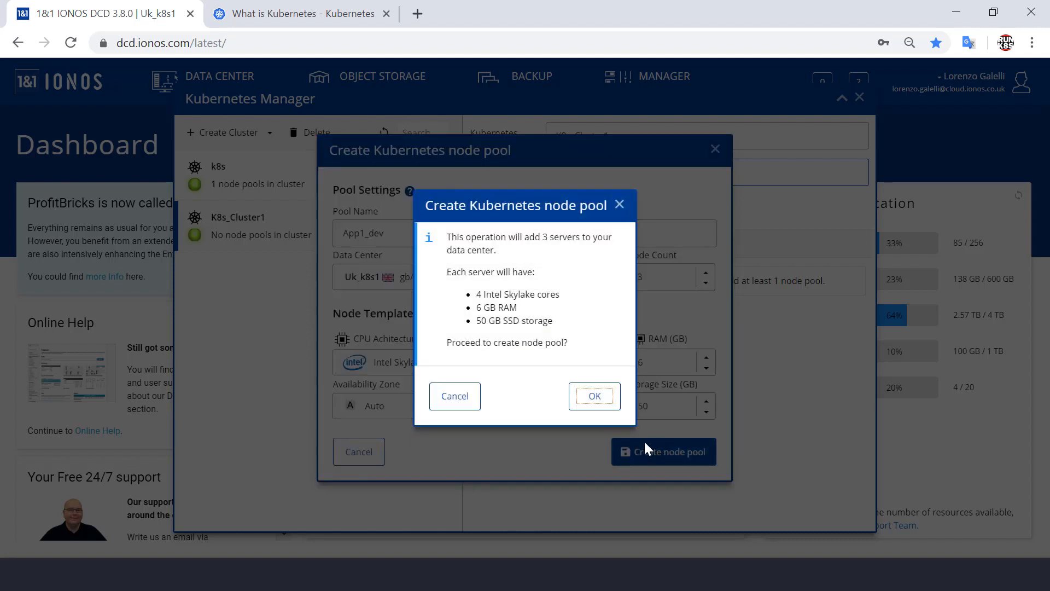
mouse_move(541, 269)
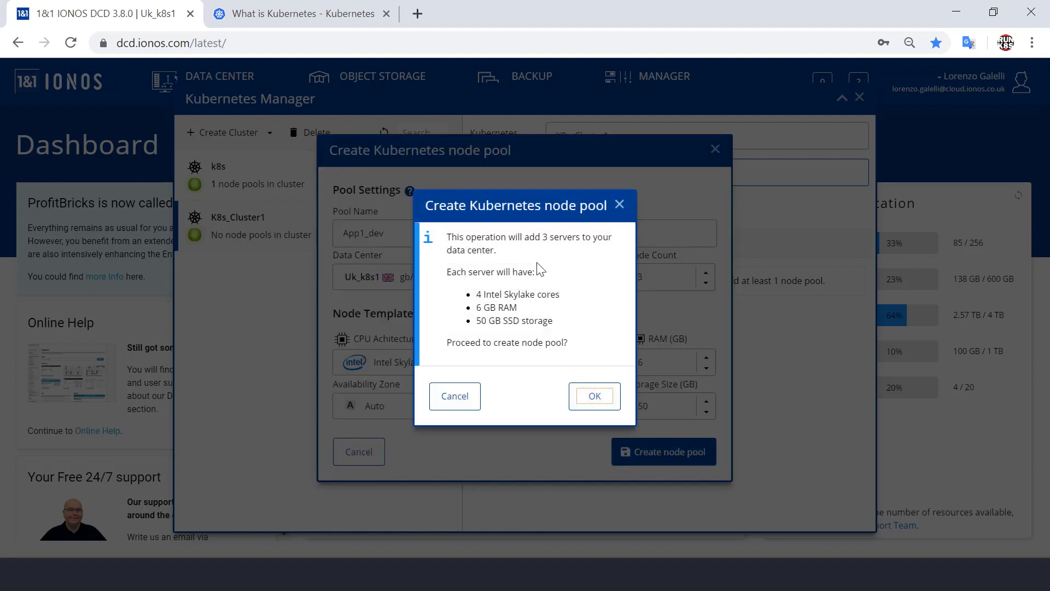
mouse_move(553, 281)
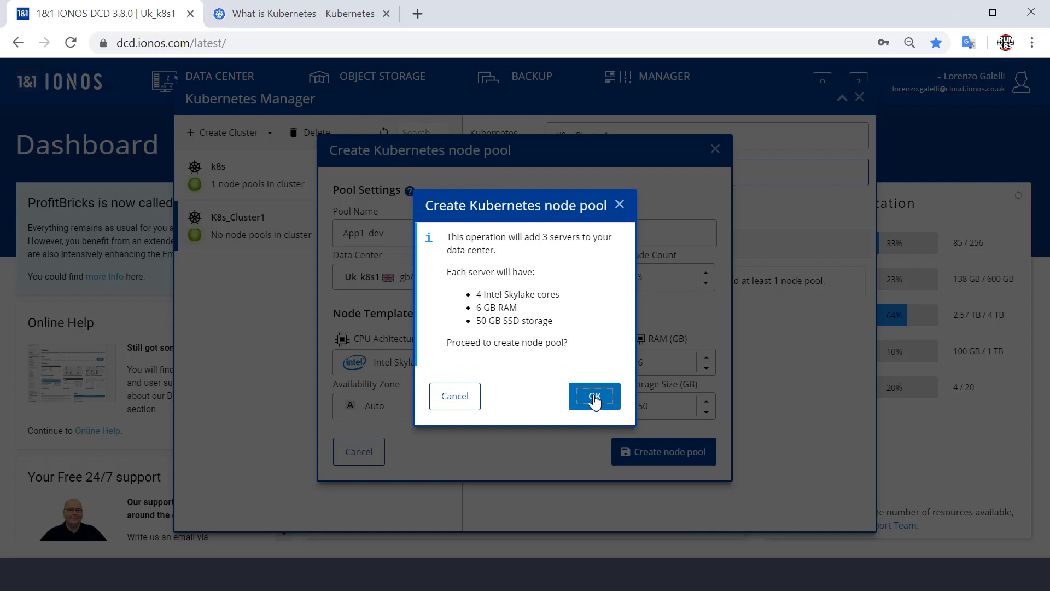
left_click(593, 396)
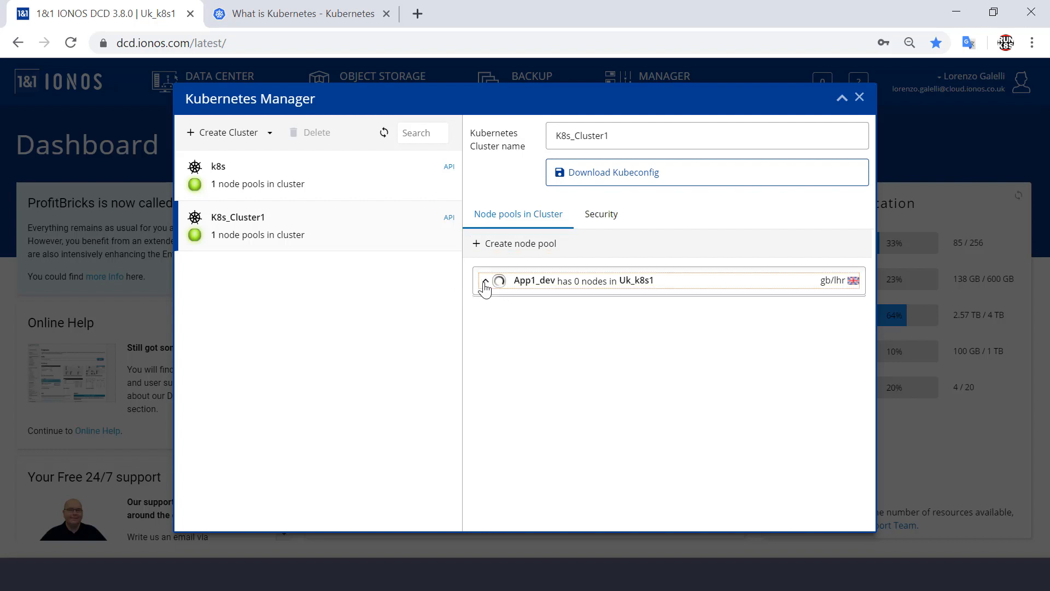
- Expand the App1_dev node pool entry to view its template and nodes
left_click(486, 280)
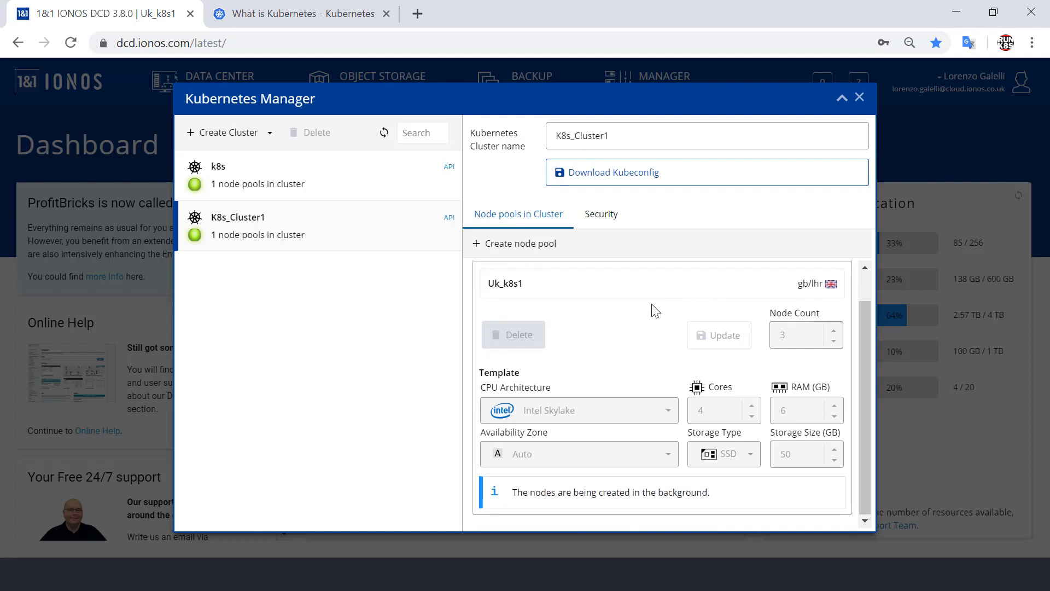
mouse_move(662, 344)
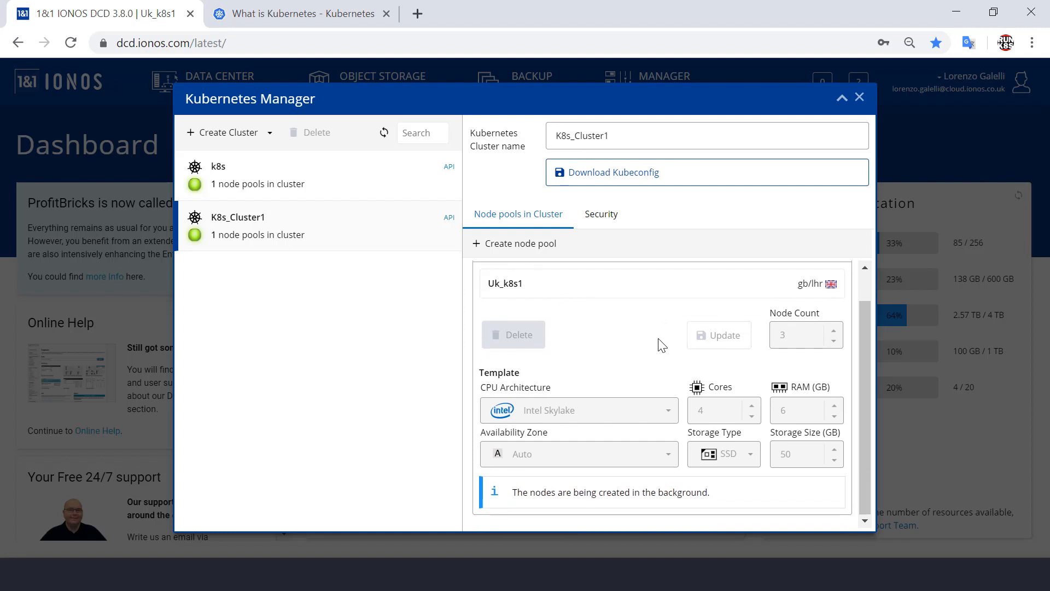
mouse_move(605, 363)
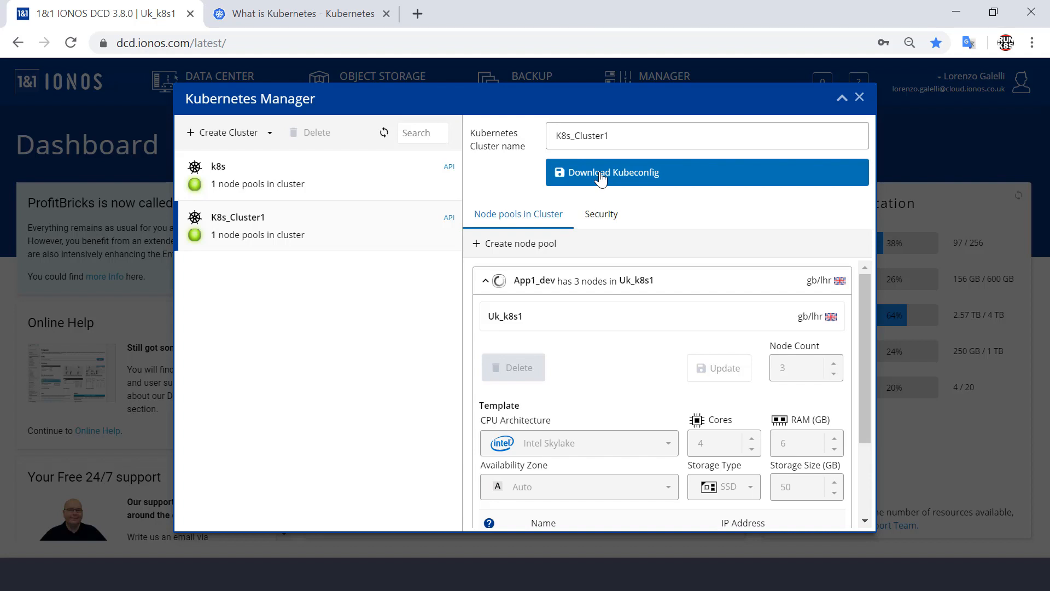
- Download kubeconfig.yaml for K8s_Cluster1 from the Kubernetes Manager
left_click(613, 172)
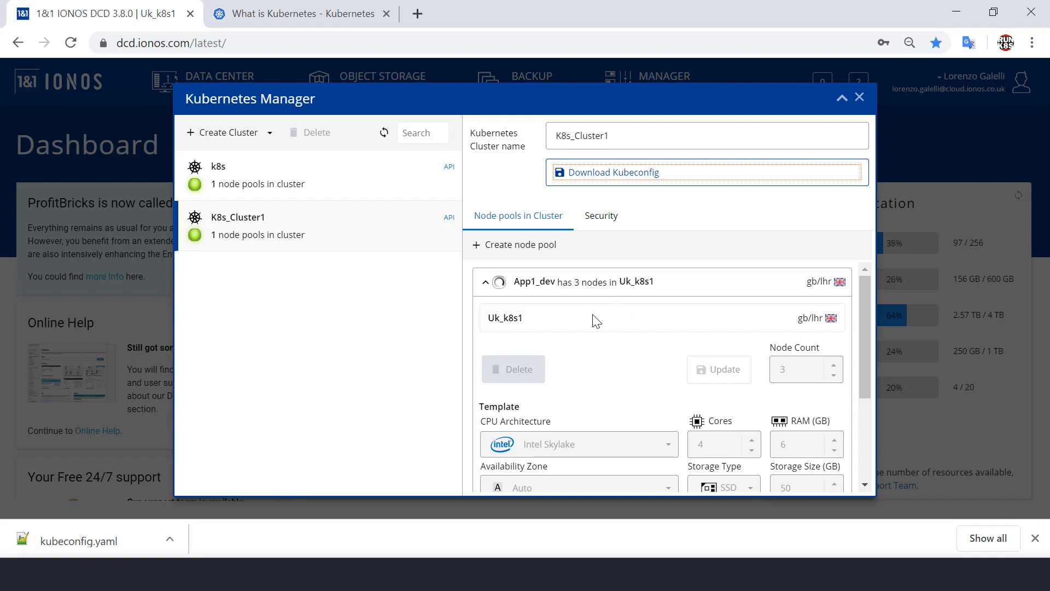
mouse_move(635, 355)
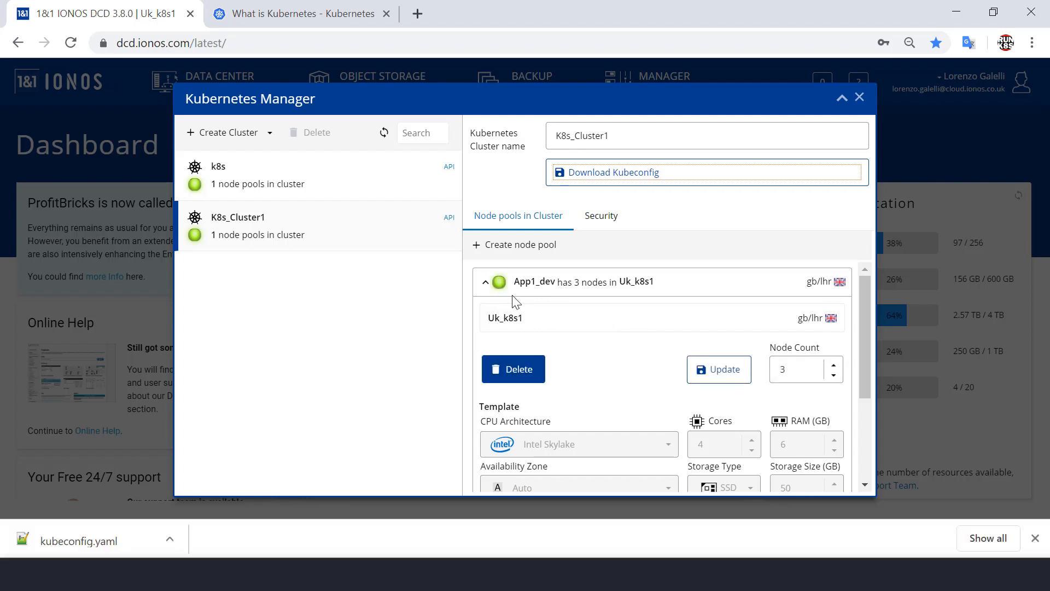
mouse_move(498, 281)
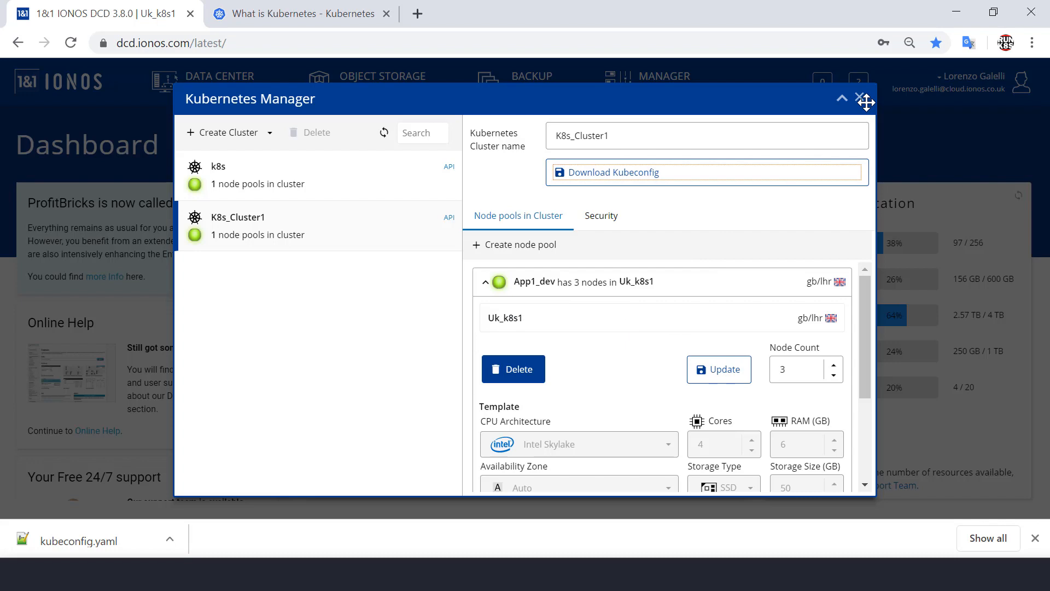
- Close the Kubernetes Manager and bring up the Uk_k8s1 data center with its three nodes
left_click(865, 98)
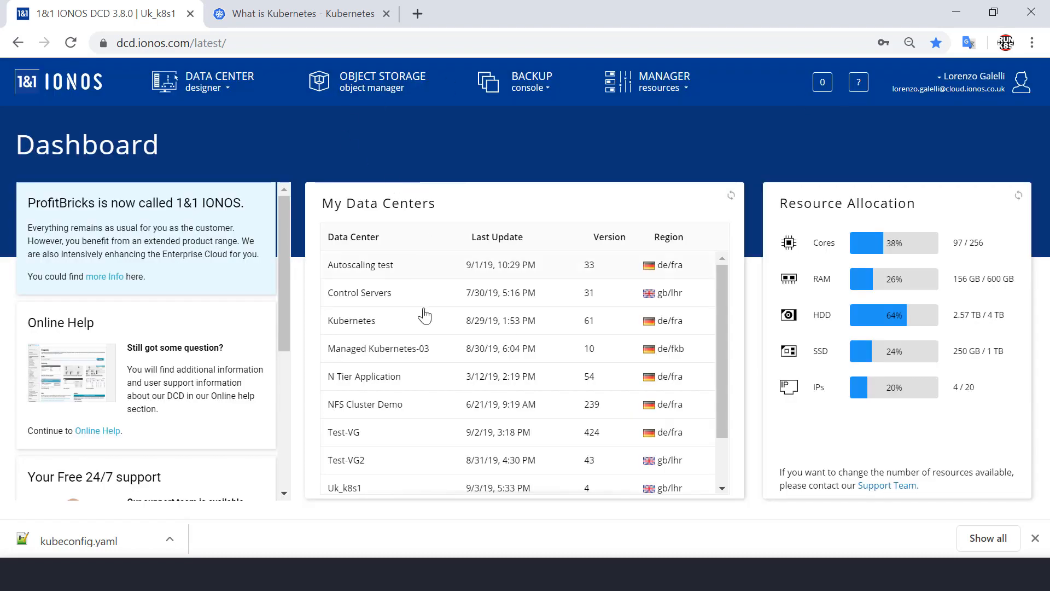
scroll("down", 3)
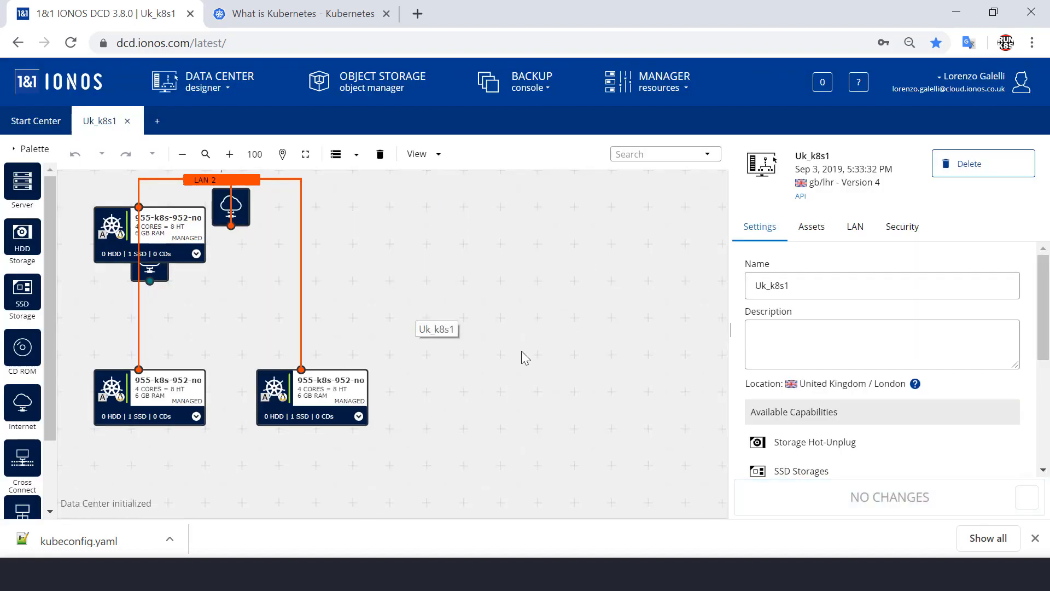
mouse_move(338, 415)
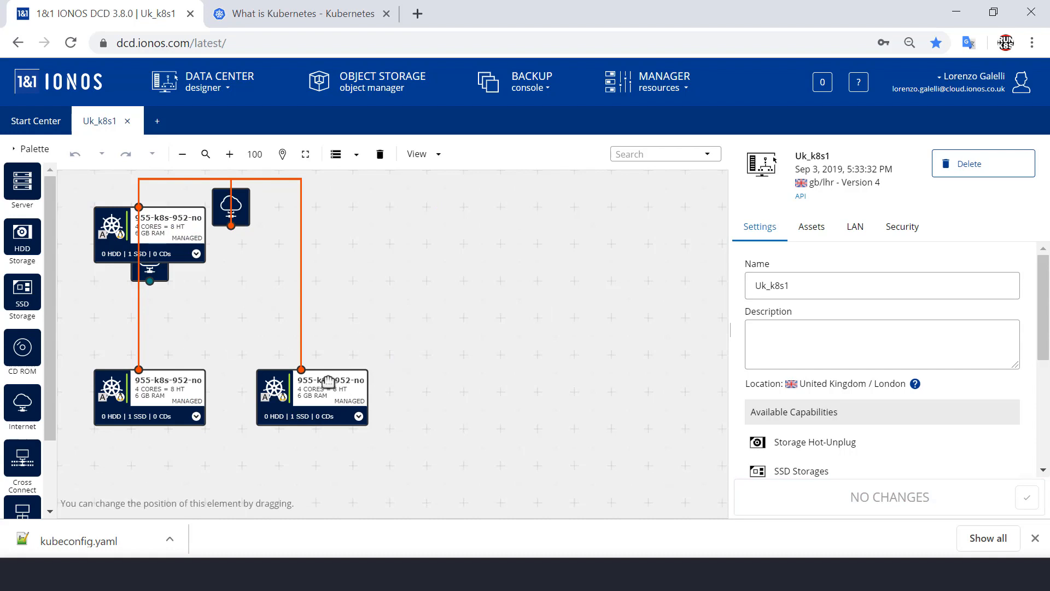
- Select node-2 and scroll its details to list the three App1_dev pool nodes and IPs
left_click(315, 395)
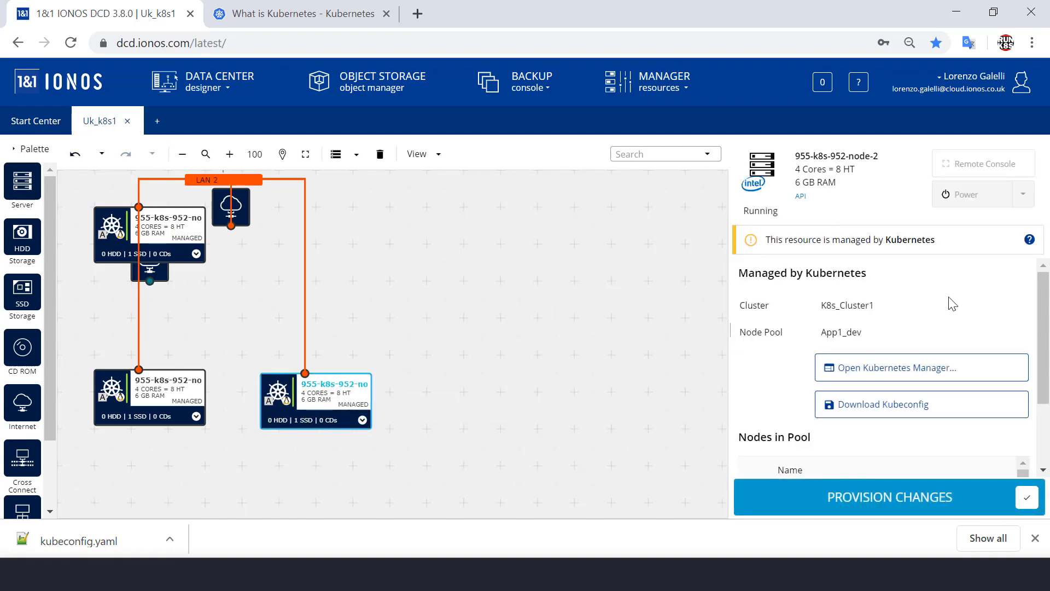
scroll("down", 3)
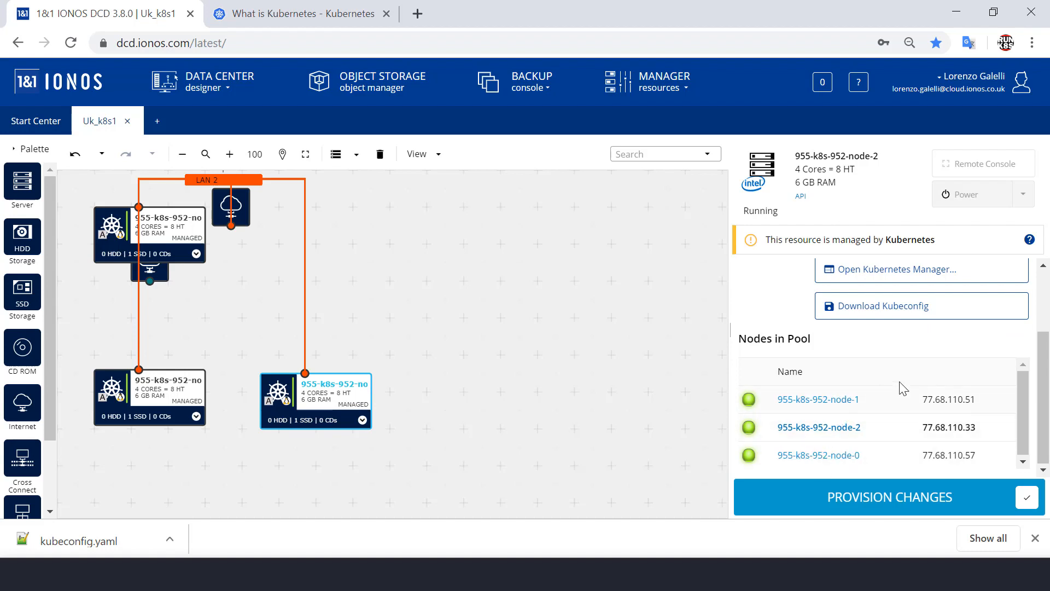
mouse_move(632, 342)
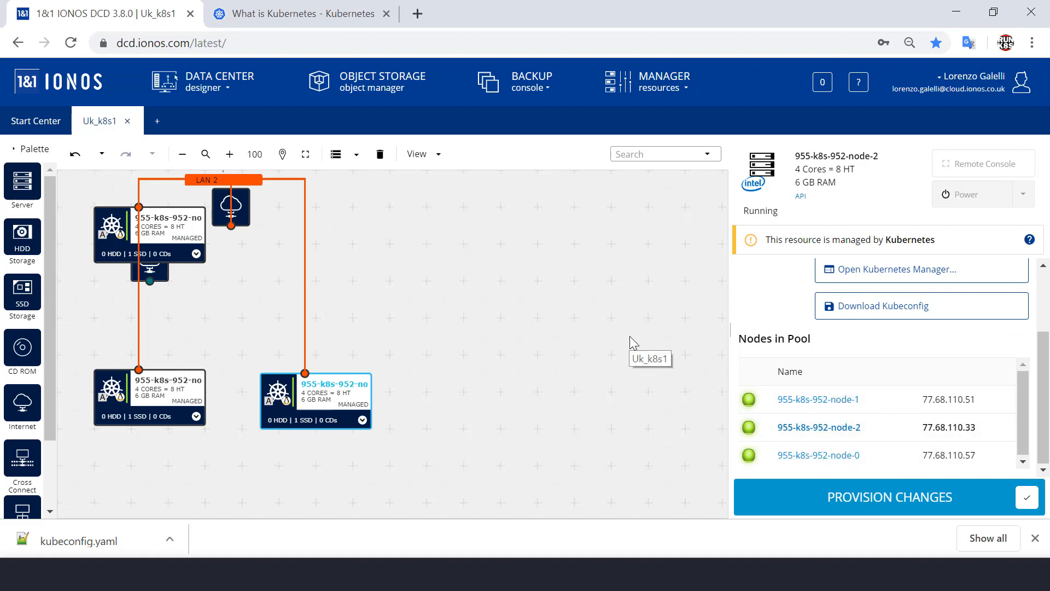
mouse_move(529, 315)
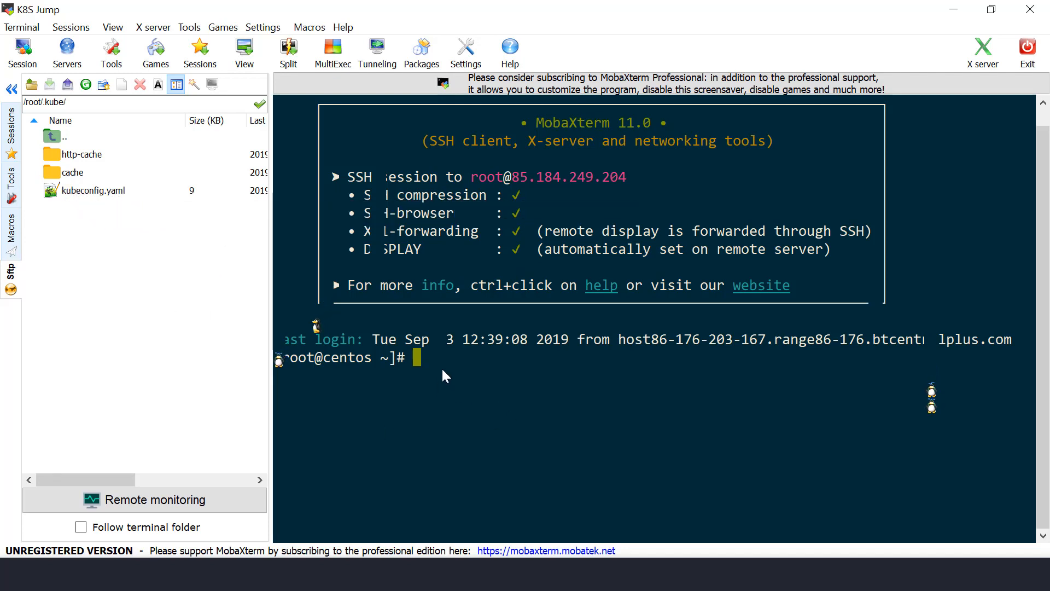
- Export KUBECONFIG=/root/.kube/kubeconfig.yaml, run kubectl cluster-info, and type kubectl get nodes
type("kubectl get nodes")
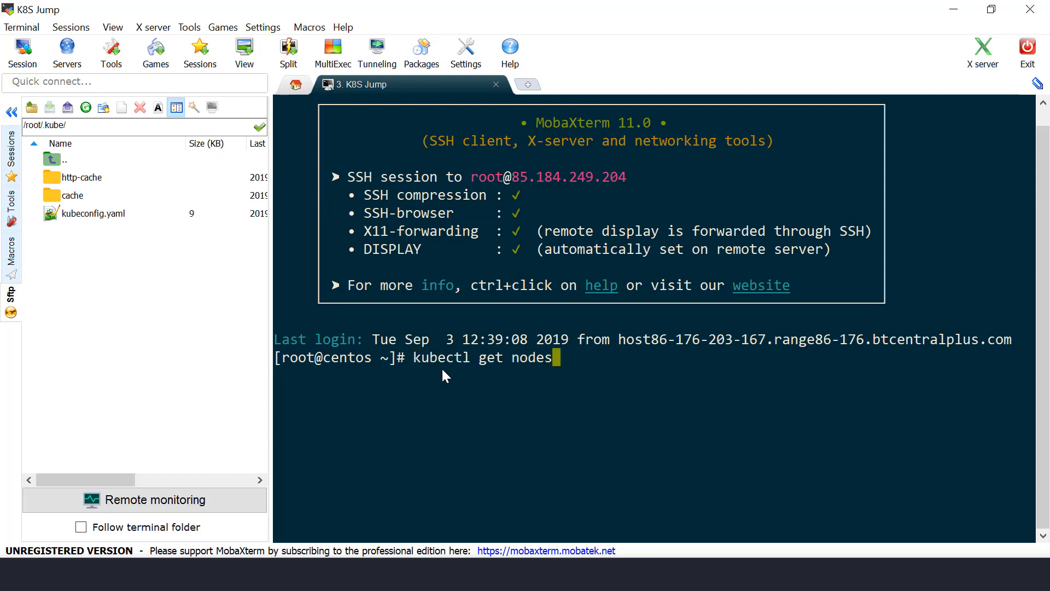
type("export KUBECONFIG=/root/.kube/kubeconfig.yaml")
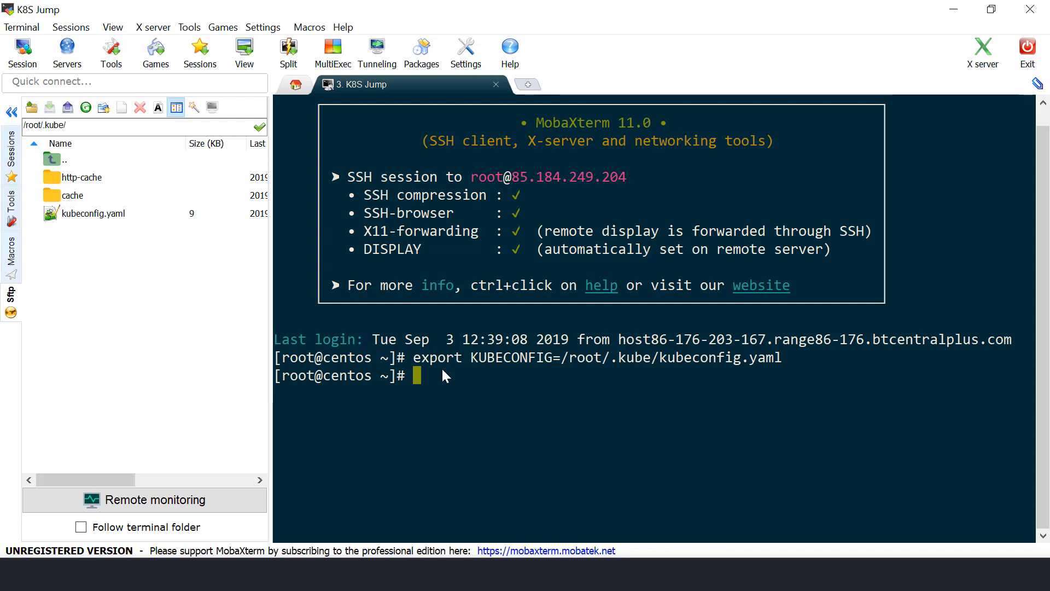
type("kubectl get nodes")
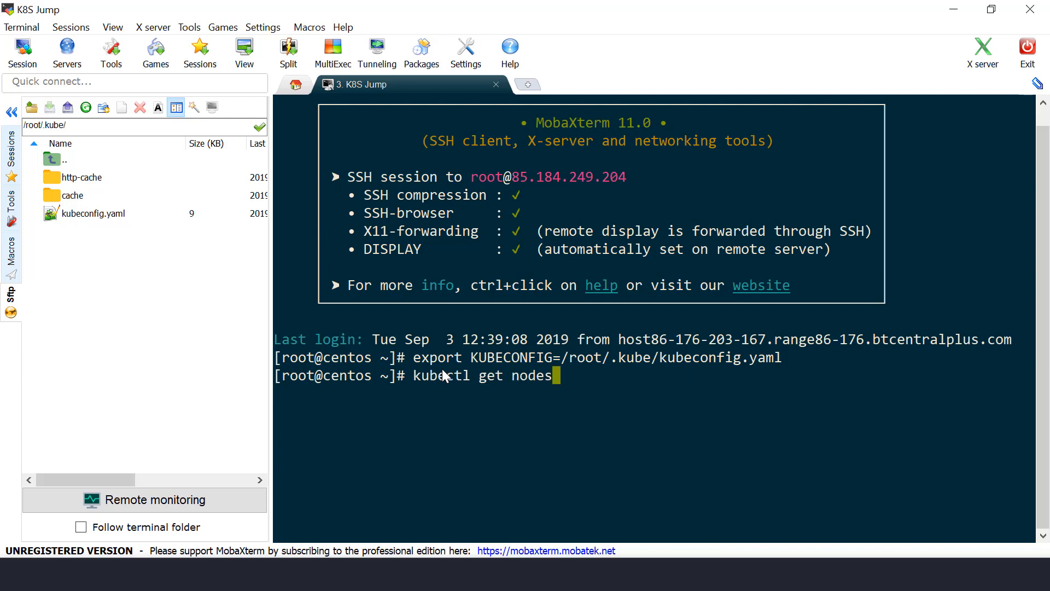
type("cluster-info")
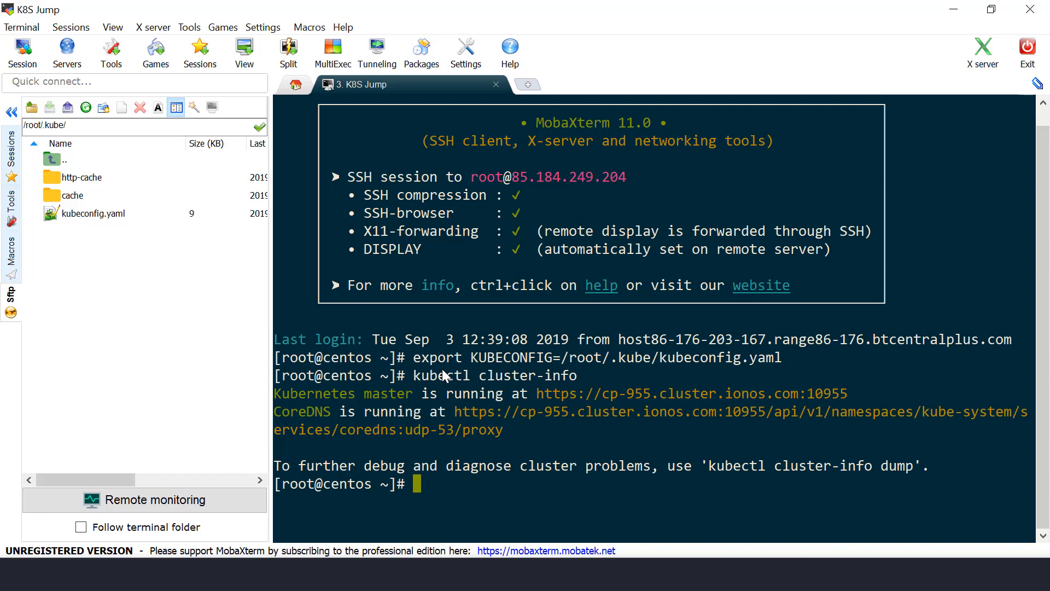
type("kubectl get nodes")
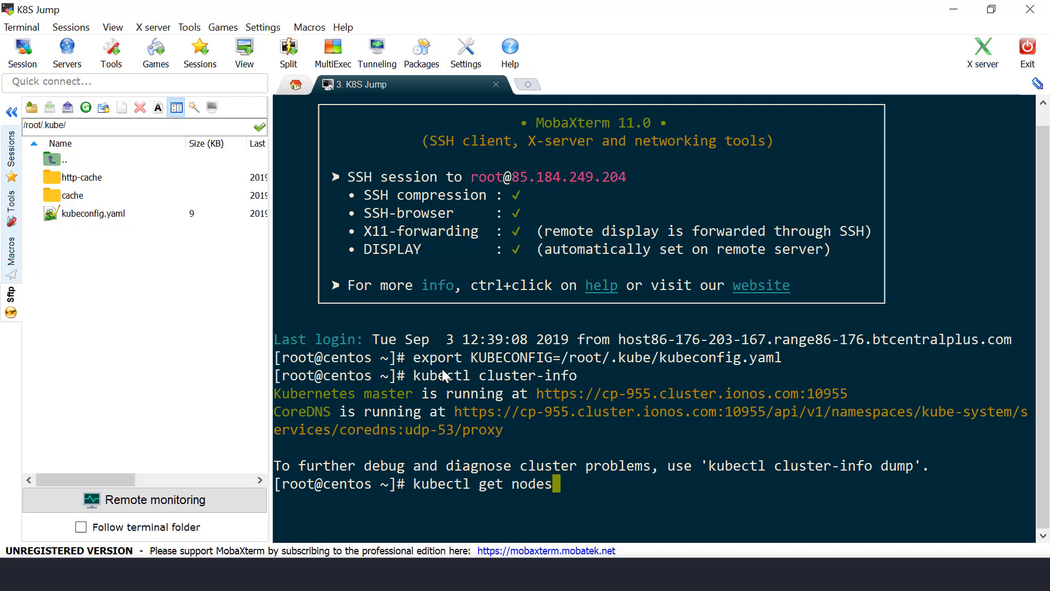